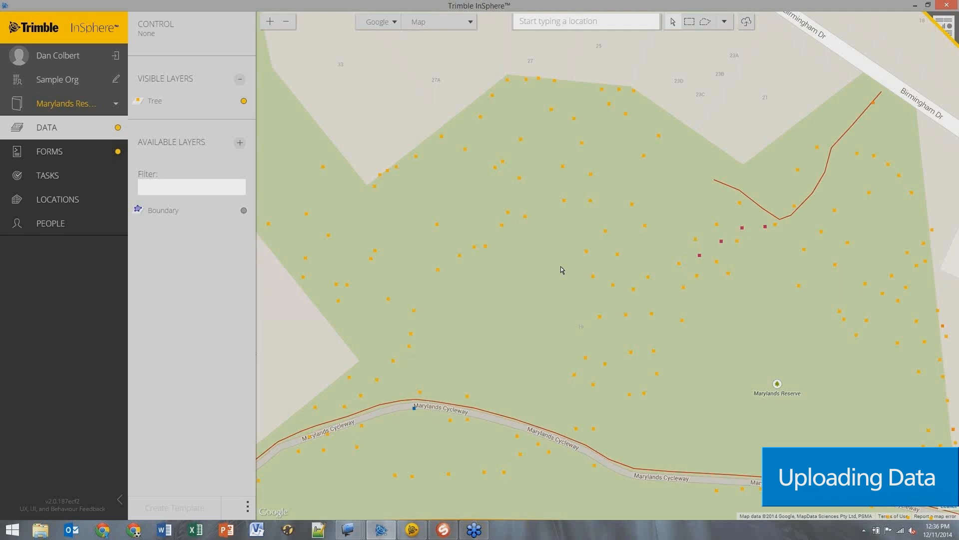
{"action": "mouse_move", "coordinate": [196, 109]}
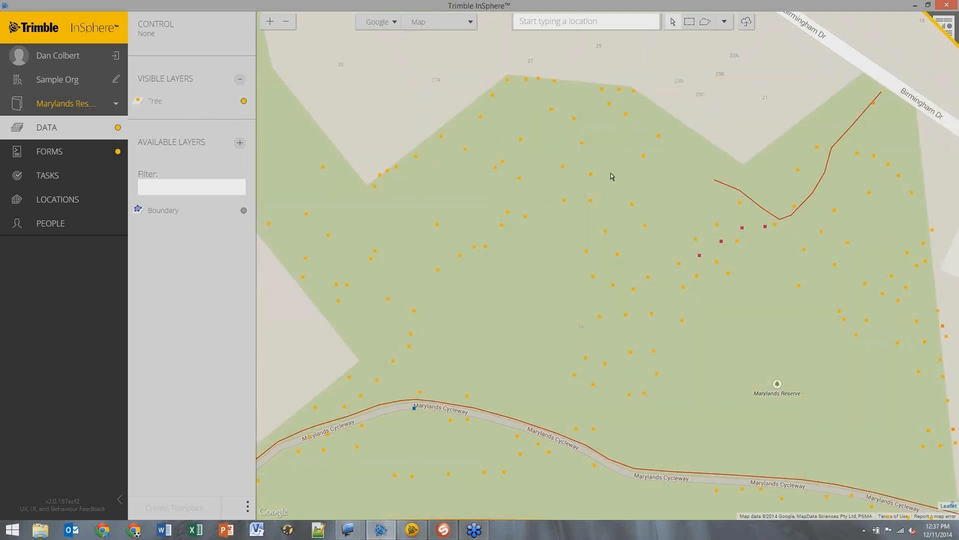
{"action": "mouse_move", "coordinate": [527, 241]}
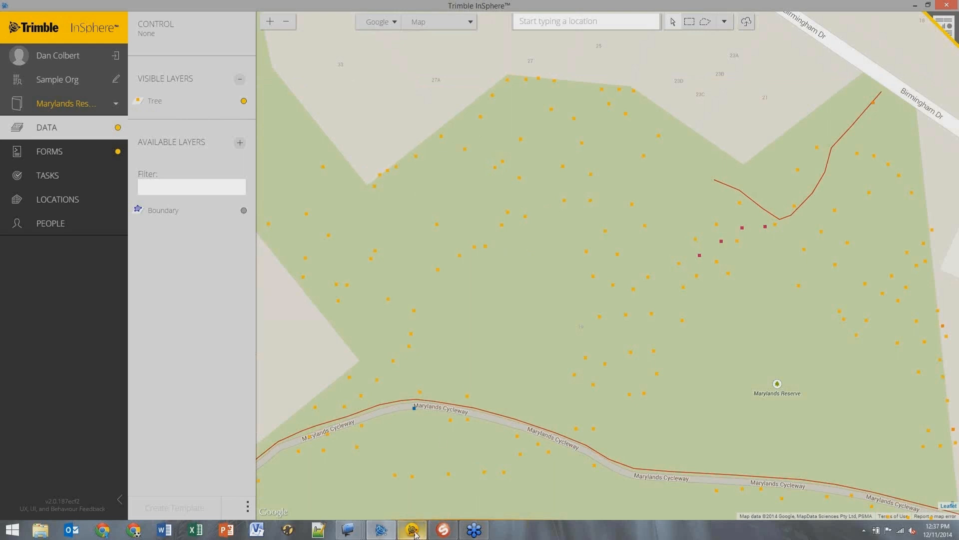
Step: Check the data uploader, then start a form template from the Tree layer
{"action": "left_click", "coordinate": [411, 530]}
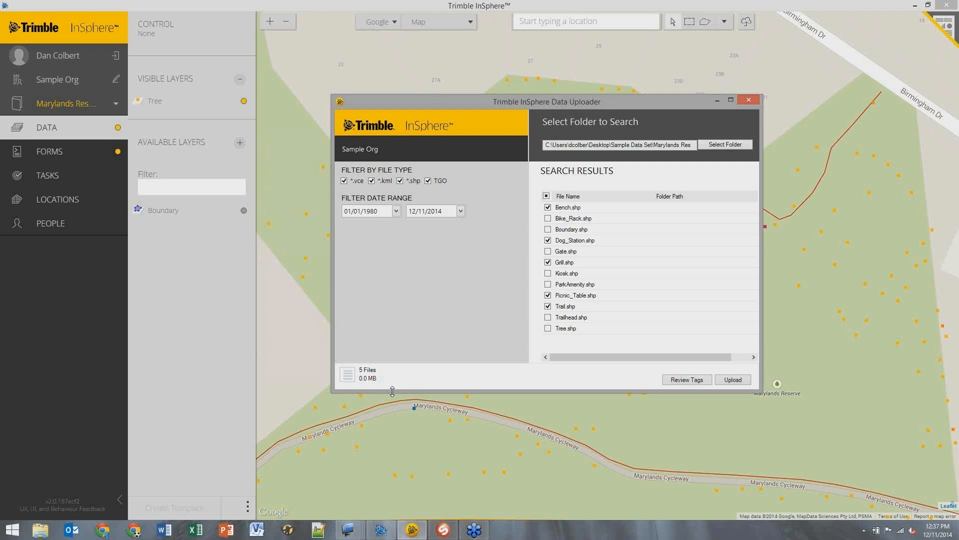
{"action": "mouse_move", "coordinate": [643, 115]}
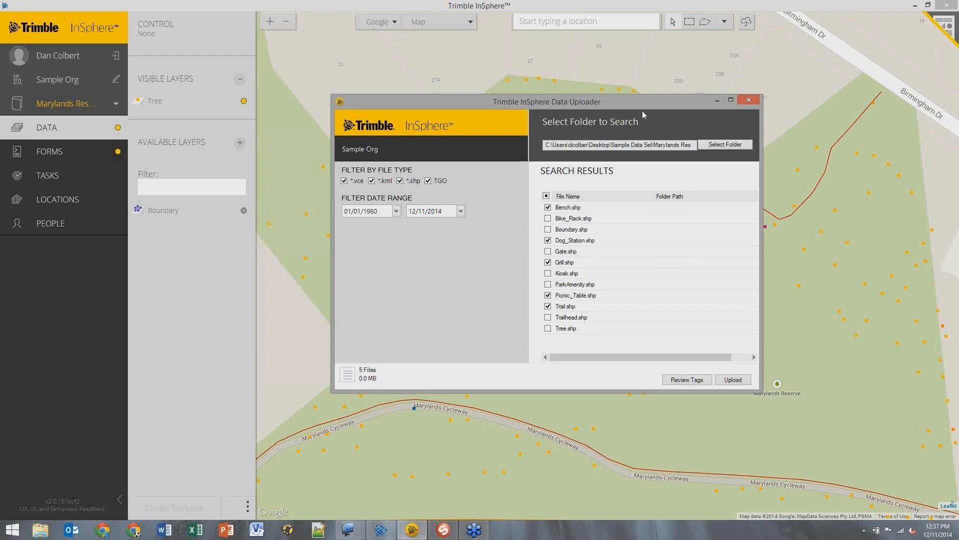
{"action": "left_click", "coordinate": [747, 100]}
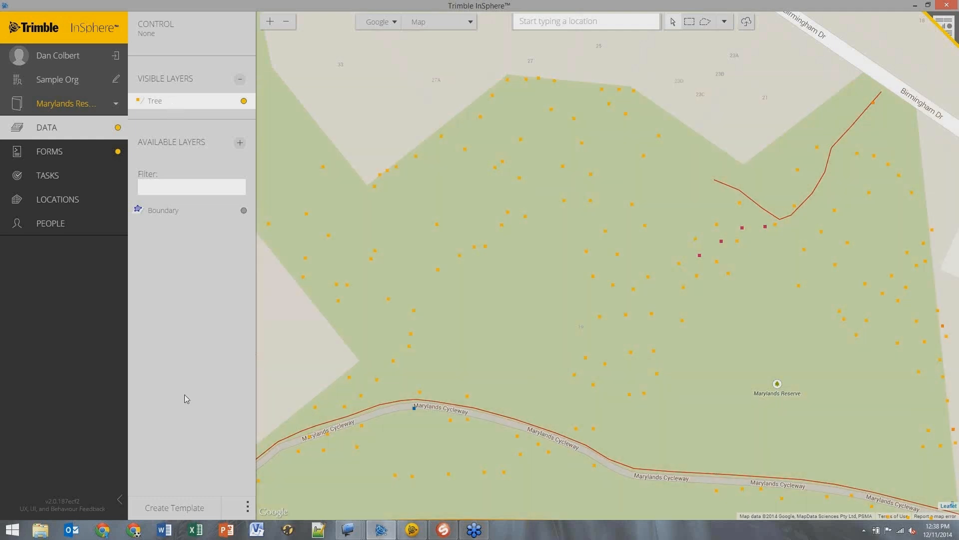
{"action": "left_click", "coordinate": [174, 508]}
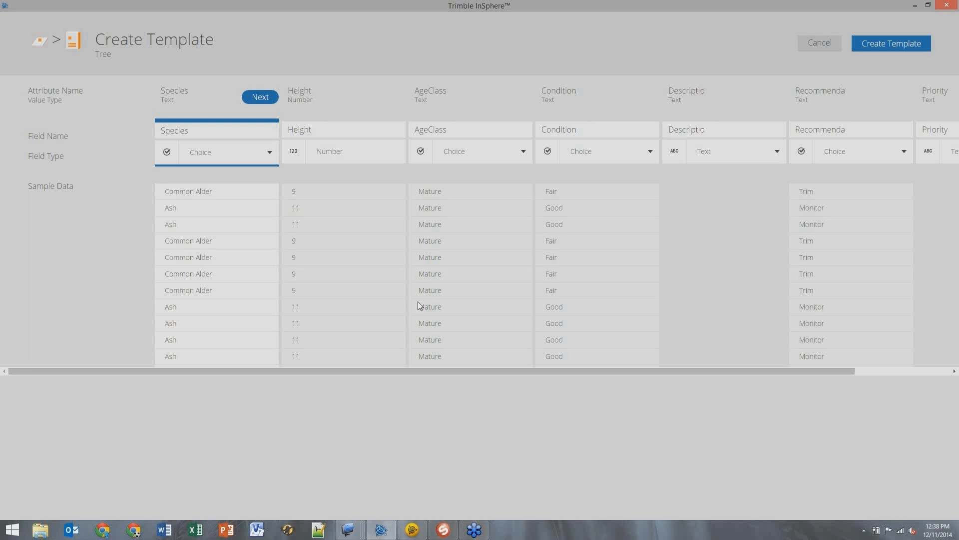
{"action": "mouse_move", "coordinate": [262, 175]}
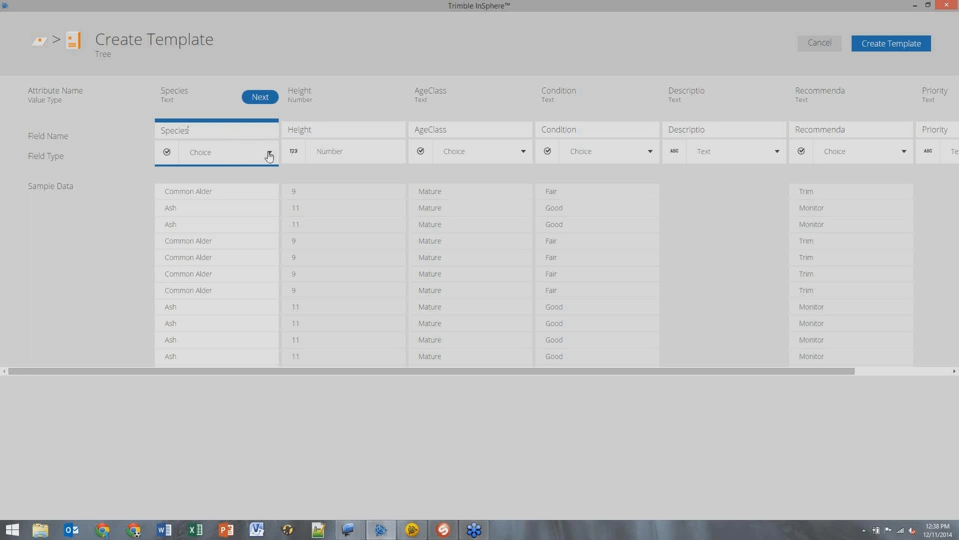
{"action": "mouse_move", "coordinate": [186, 203]}
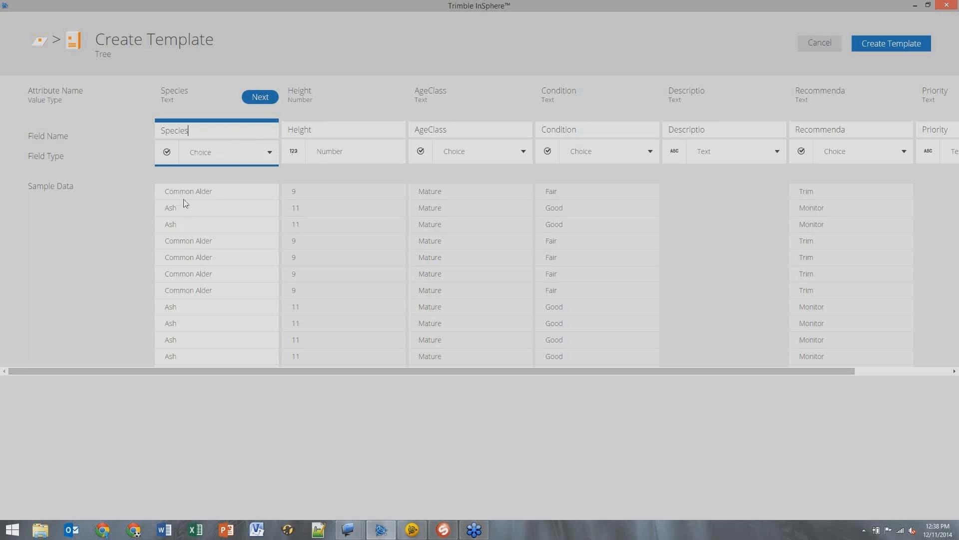
{"action": "mouse_move", "coordinate": [266, 158]}
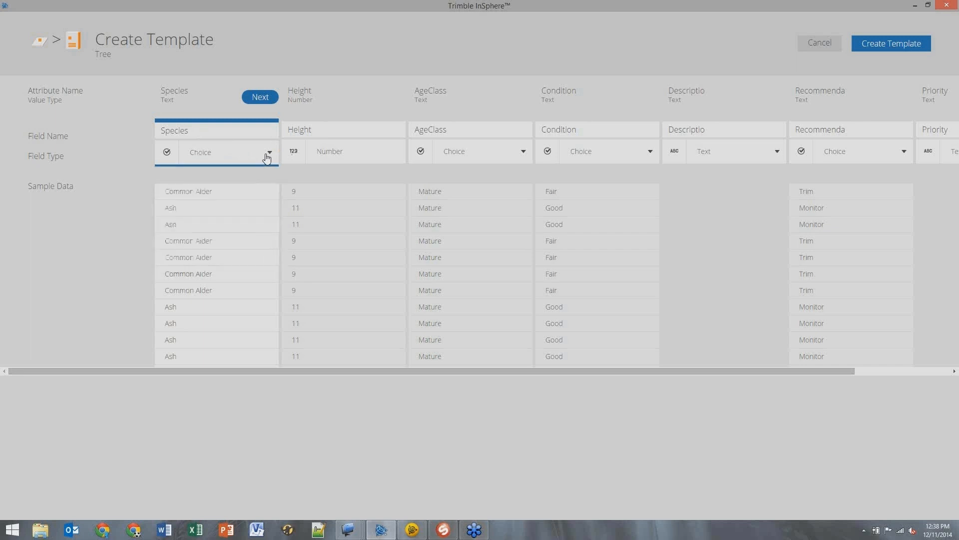
Step: Confirm the Species, Age Class and Description fields and continue to Recommendation
{"action": "left_click", "coordinate": [268, 152]}
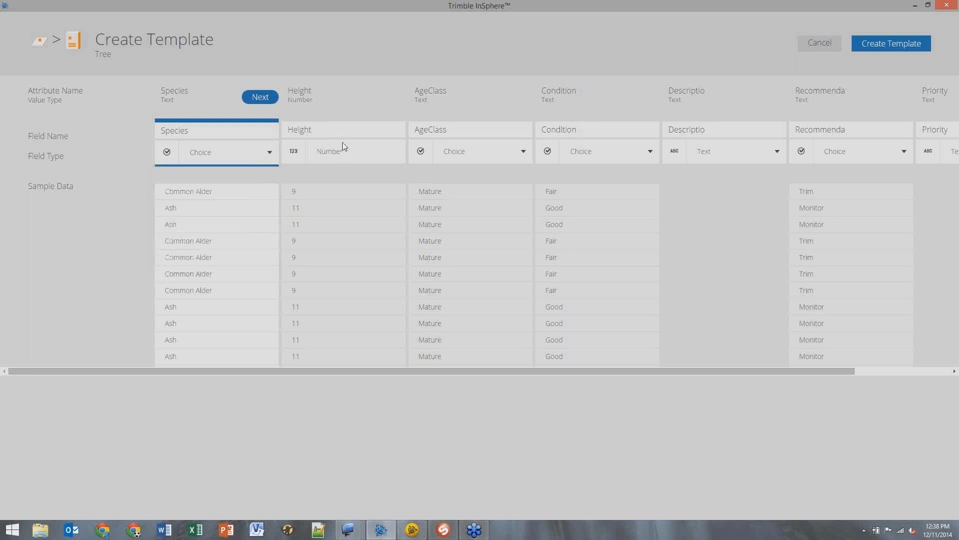
{"action": "mouse_move", "coordinate": [497, 155]}
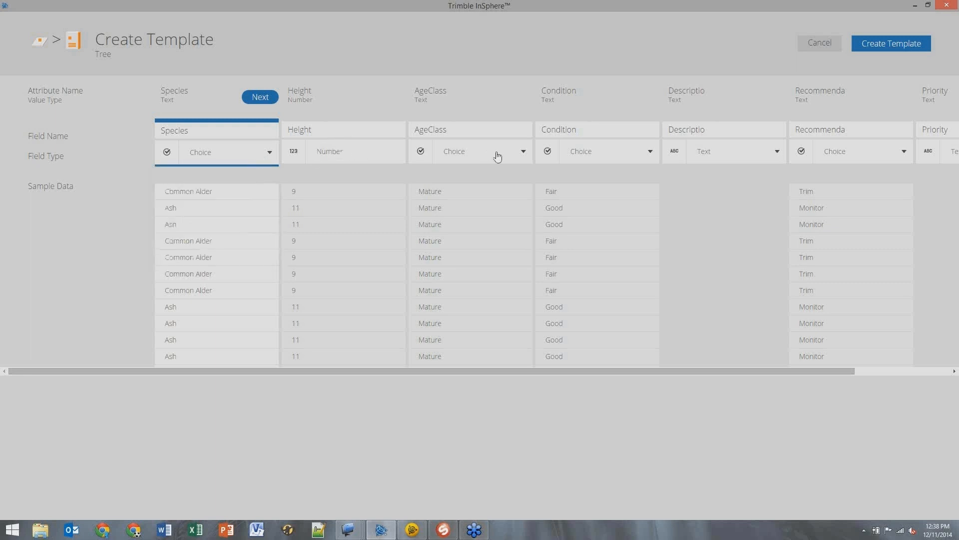
{"action": "left_click", "coordinate": [259, 97]}
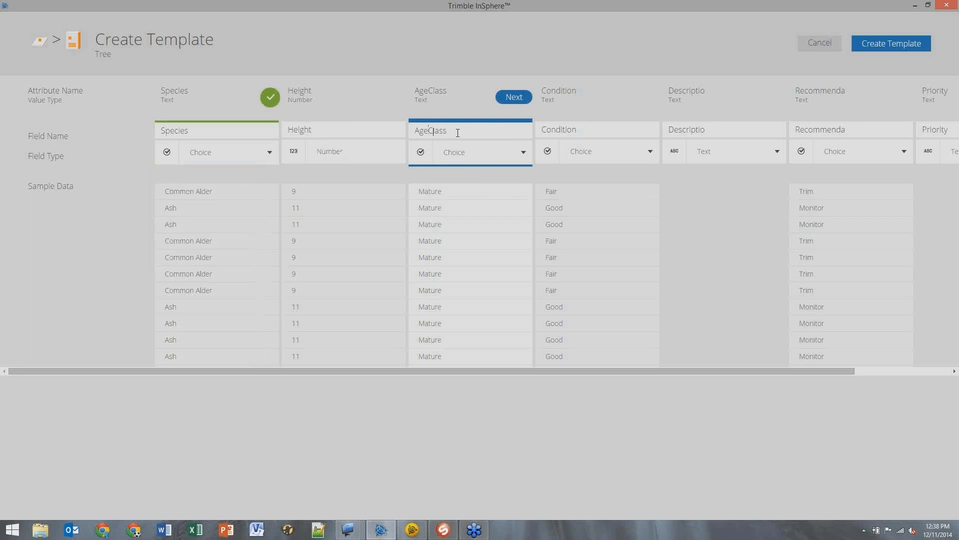
{"action": "left_click", "coordinate": [513, 97]}
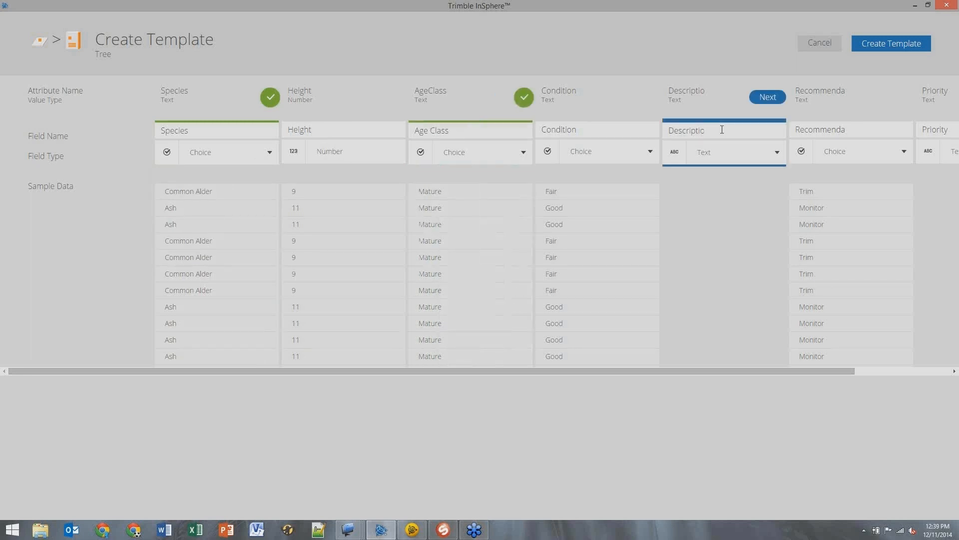
{"action": "type", "text": "n"}
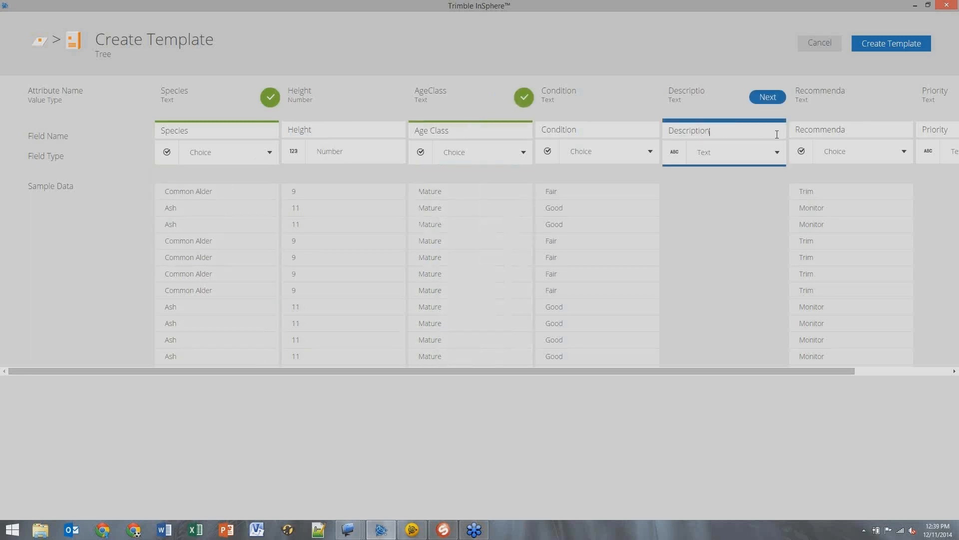
{"action": "left_click", "coordinate": [768, 96]}
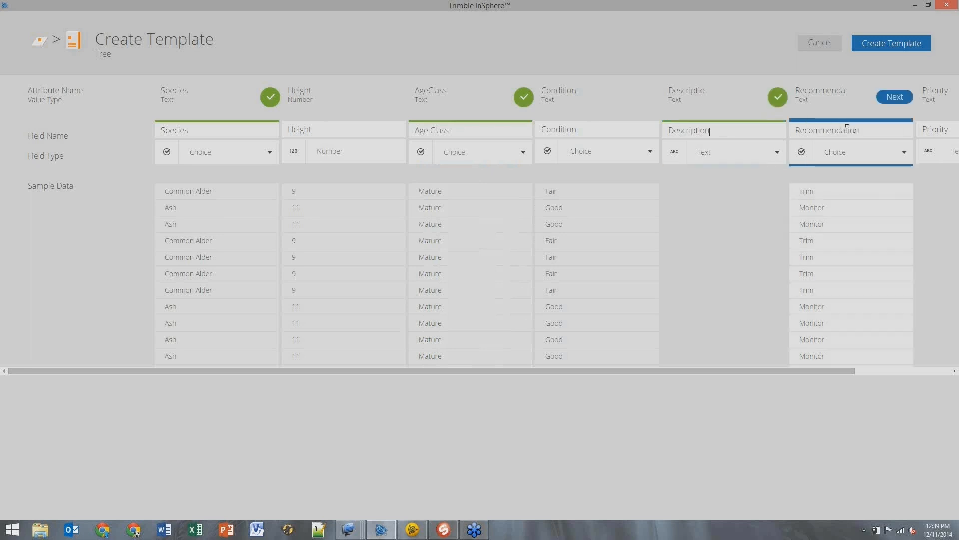
{"action": "mouse_move", "coordinate": [762, 203]}
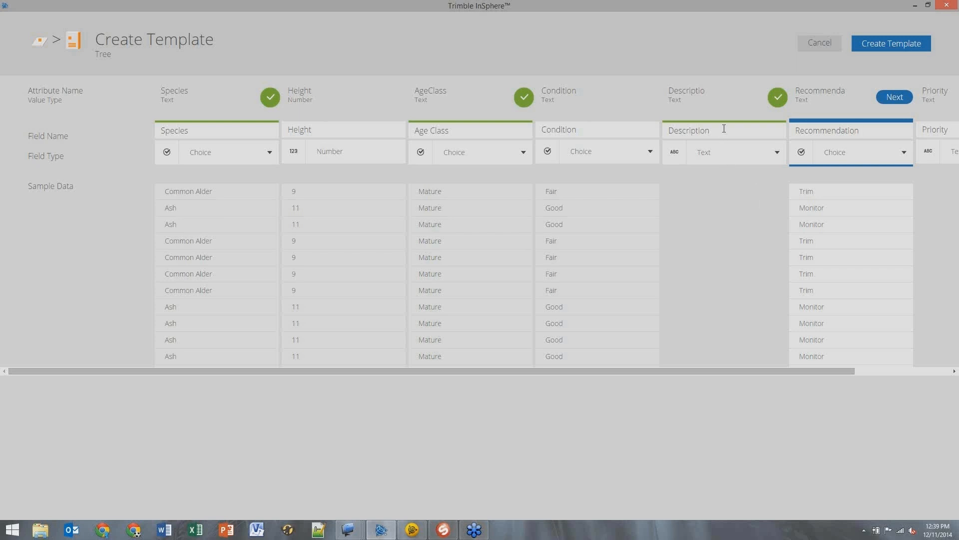
{"action": "mouse_move", "coordinate": [583, 152]}
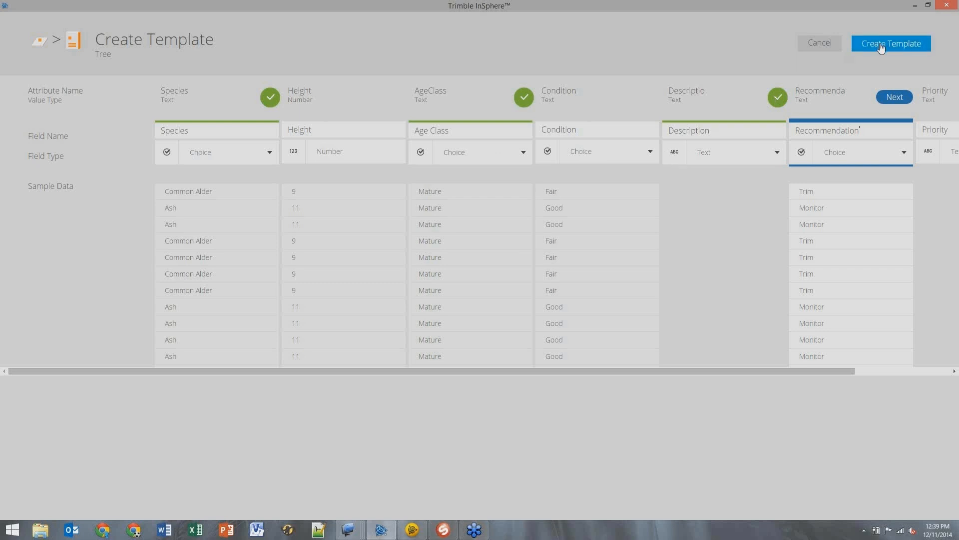
Step: Create the seven-field Tree draft form, add Pine to Species choices and review Condition's choices
{"action": "left_click", "coordinate": [890, 43]}
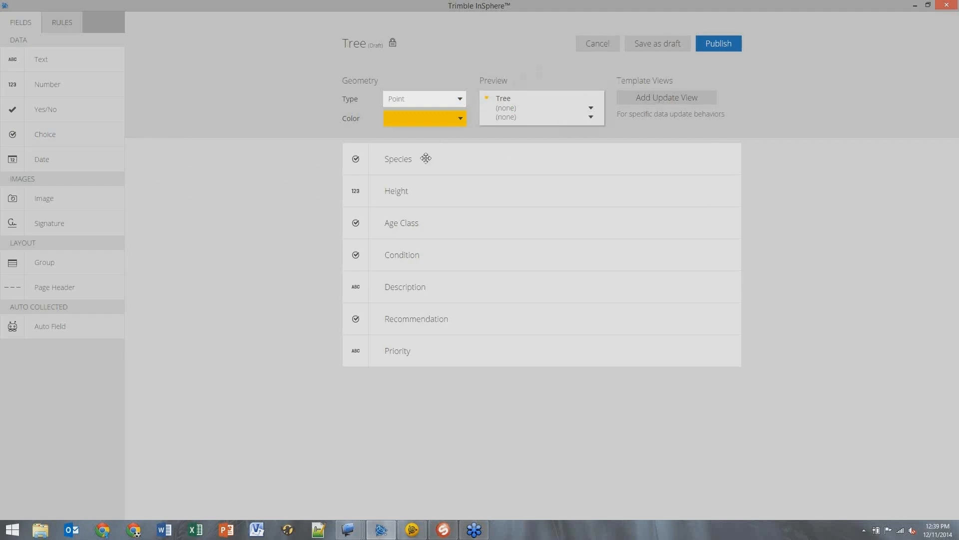
{"action": "left_click", "coordinate": [398, 159]}
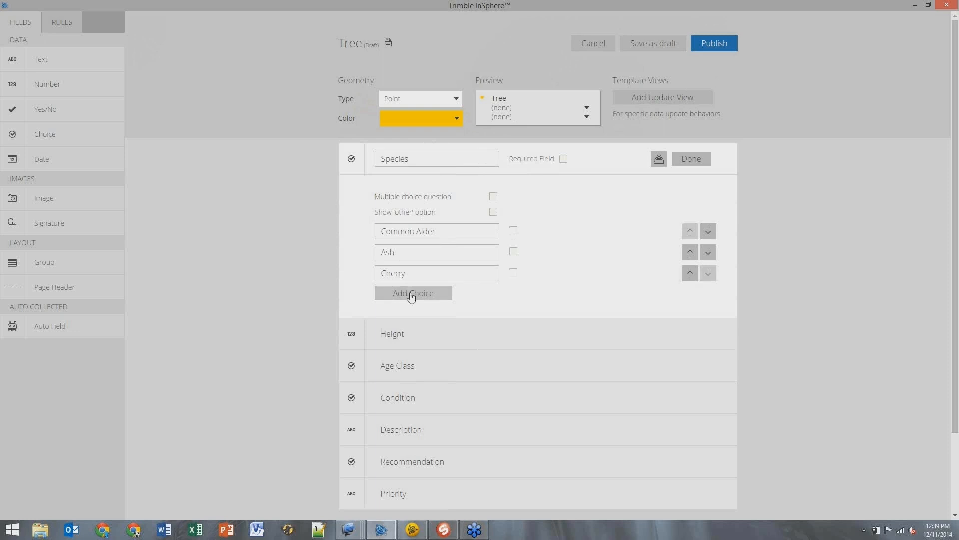
{"action": "left_click", "coordinate": [412, 293]}
{"action": "type", "text": "Pine"}
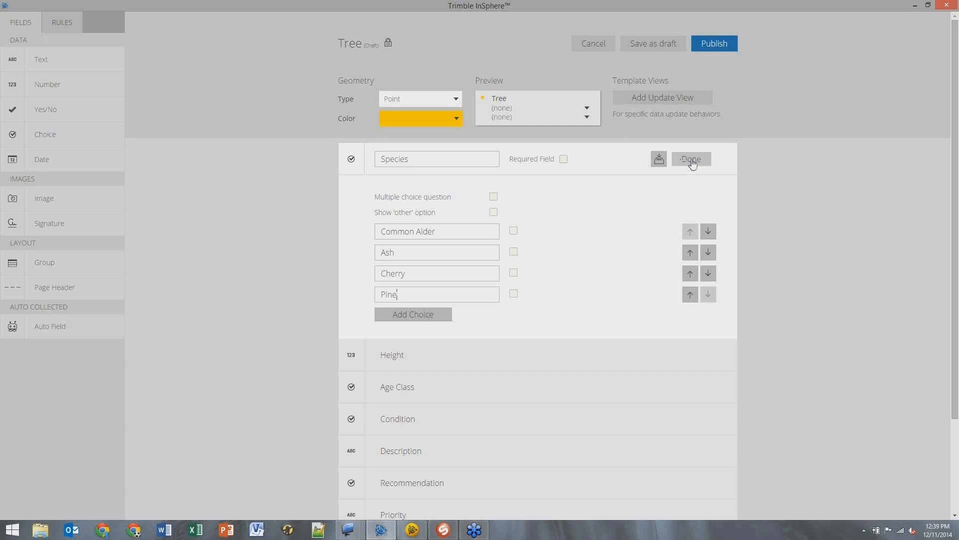
{"action": "left_click", "coordinate": [691, 159]}
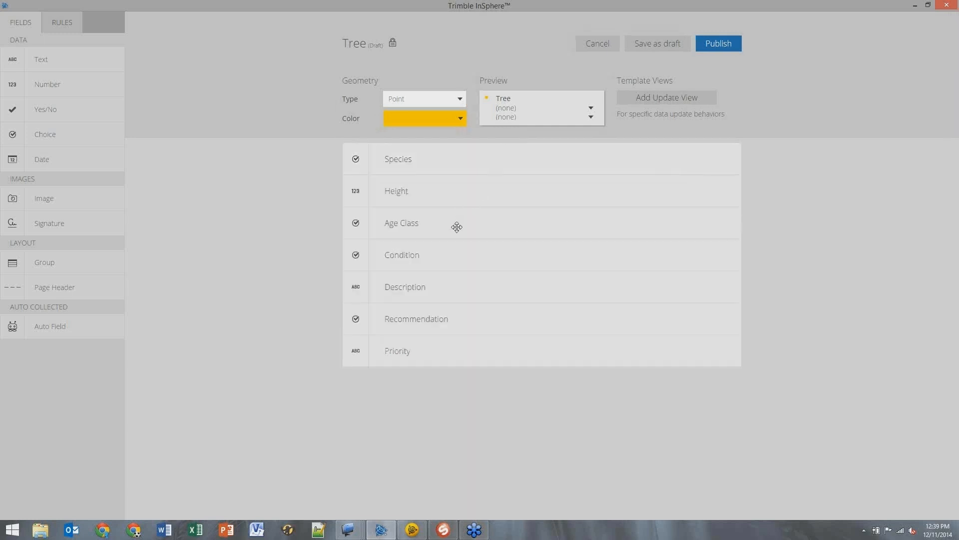
{"action": "left_click", "coordinate": [402, 255]}
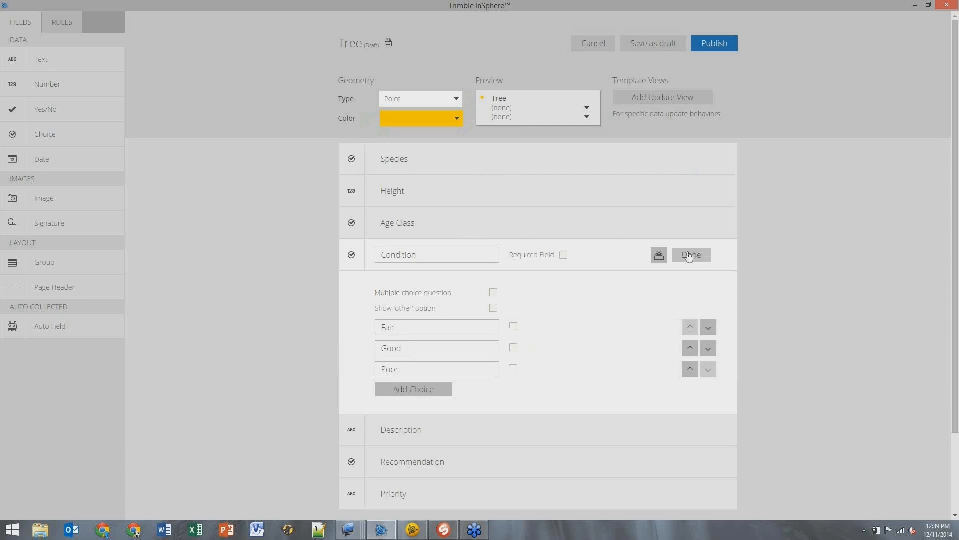
{"action": "left_click", "coordinate": [691, 254]}
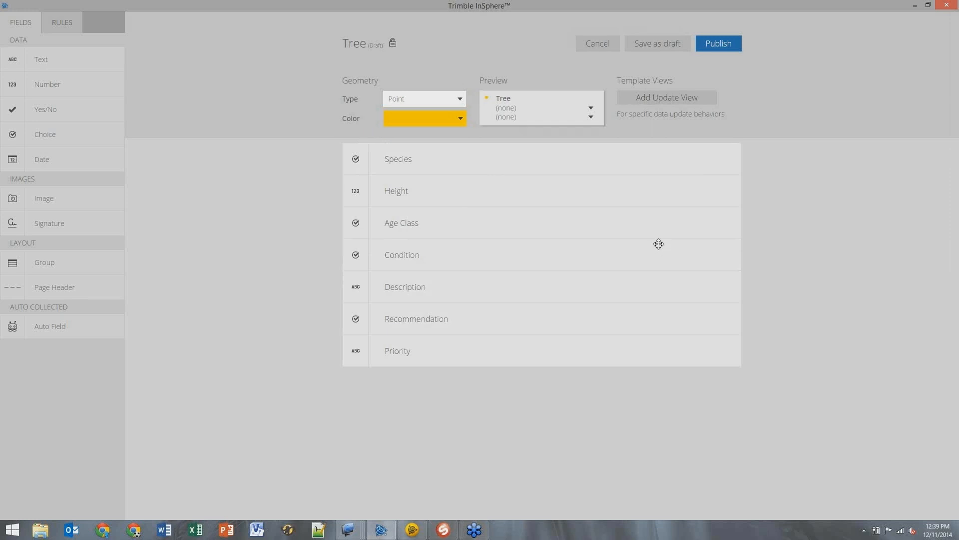
{"action": "mouse_move", "coordinate": [583, 162]}
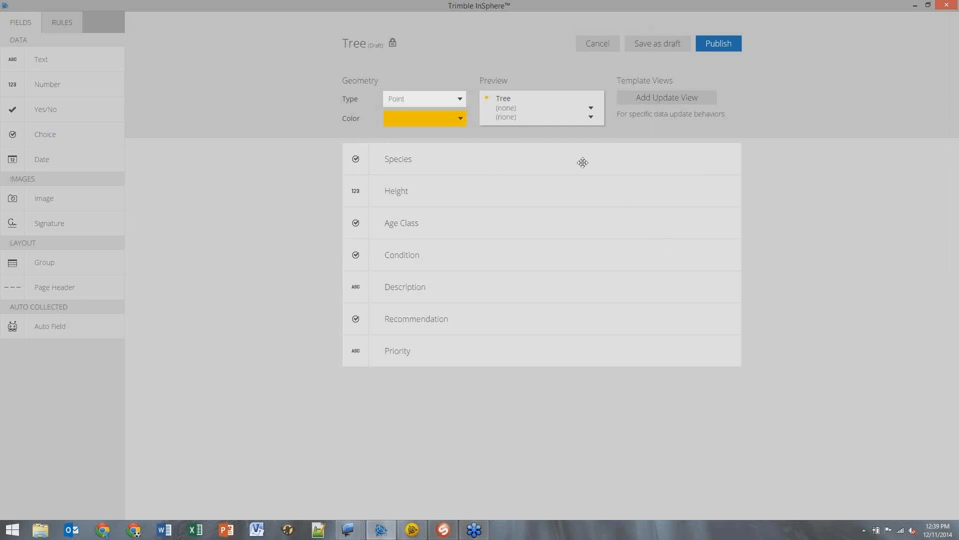
{"action": "mouse_move", "coordinate": [61, 290]}
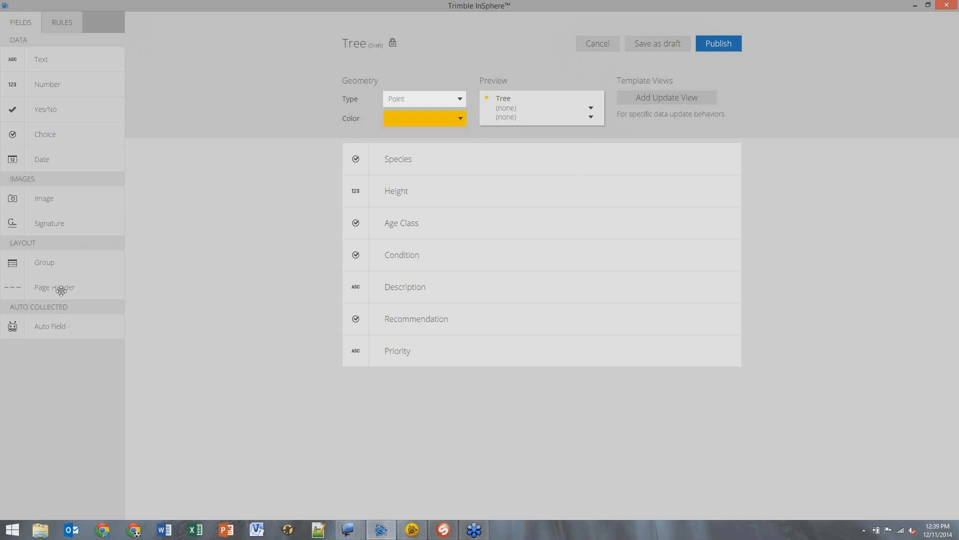
Step: Add page headers named Info and Inspection to the Tree draft form
{"action": "left_click", "coordinate": [398, 159]}
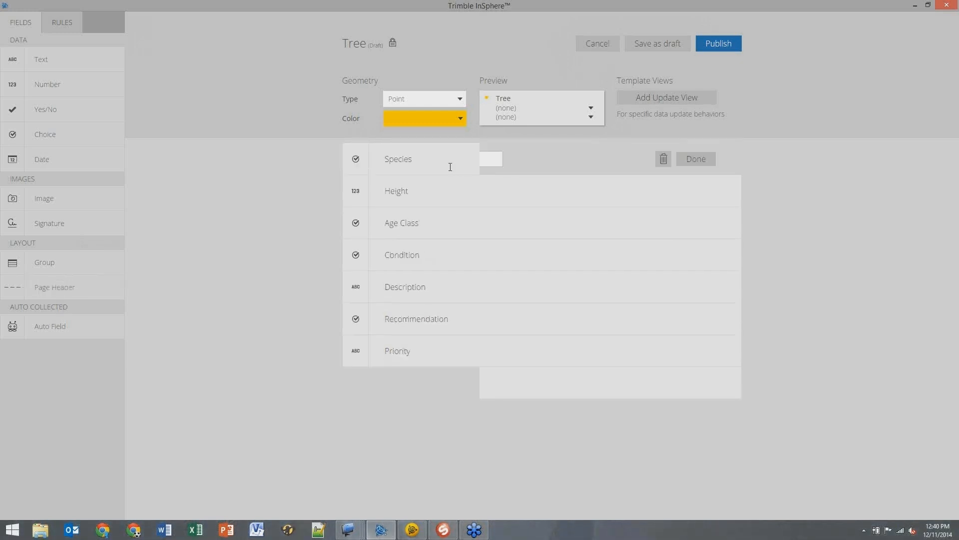
{"action": "type", "text": "Info"}
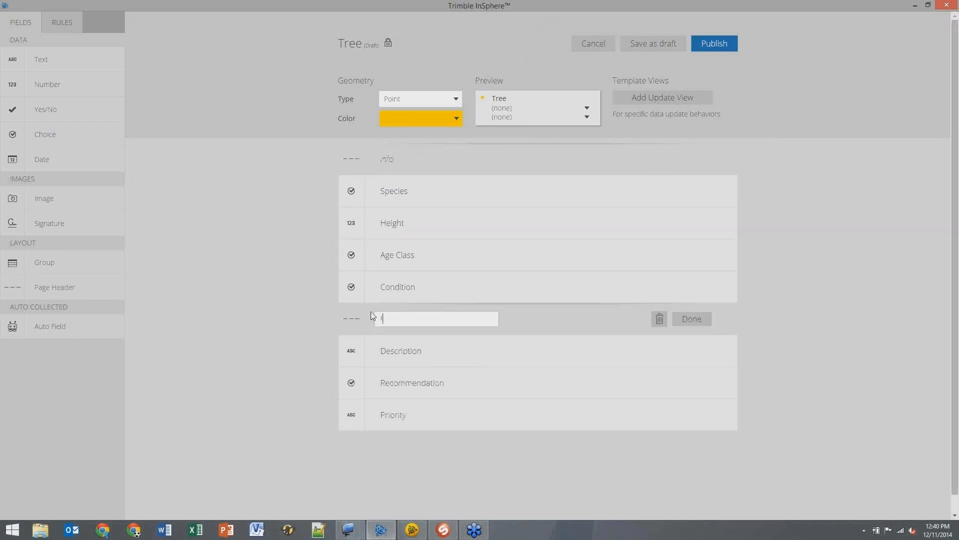
{"action": "type", "text": "Inspection"}
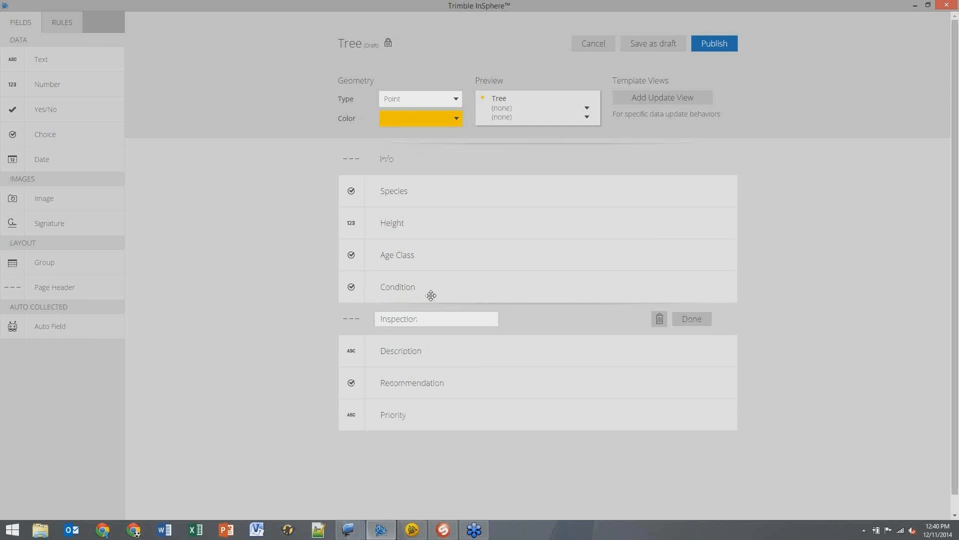
{"action": "mouse_move", "coordinate": [497, 340]}
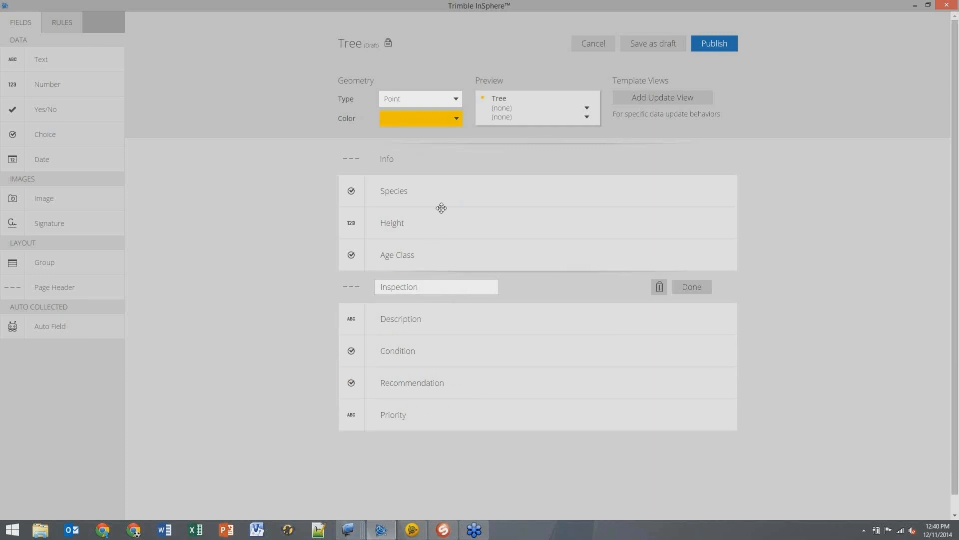
{"action": "mouse_move", "coordinate": [462, 386]}
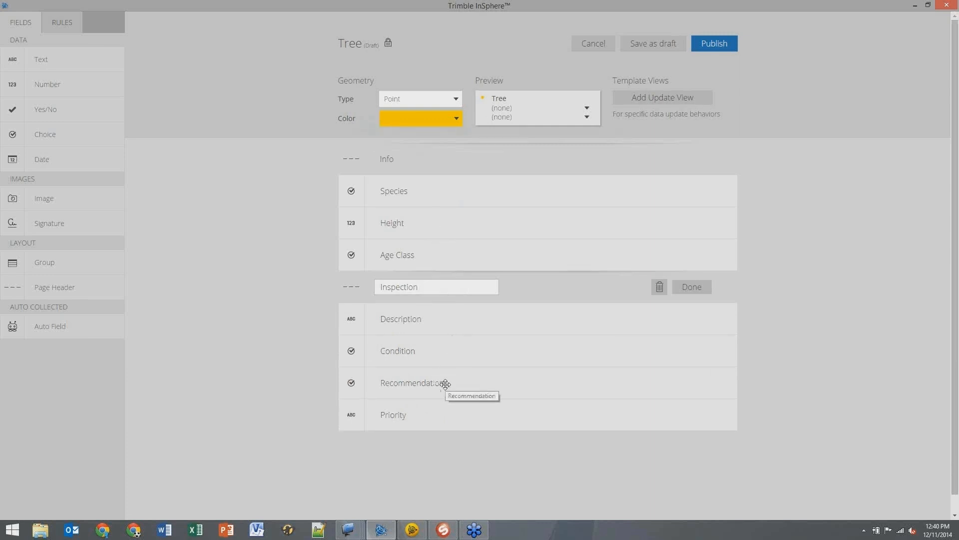
{"action": "mouse_move", "coordinate": [522, 332]}
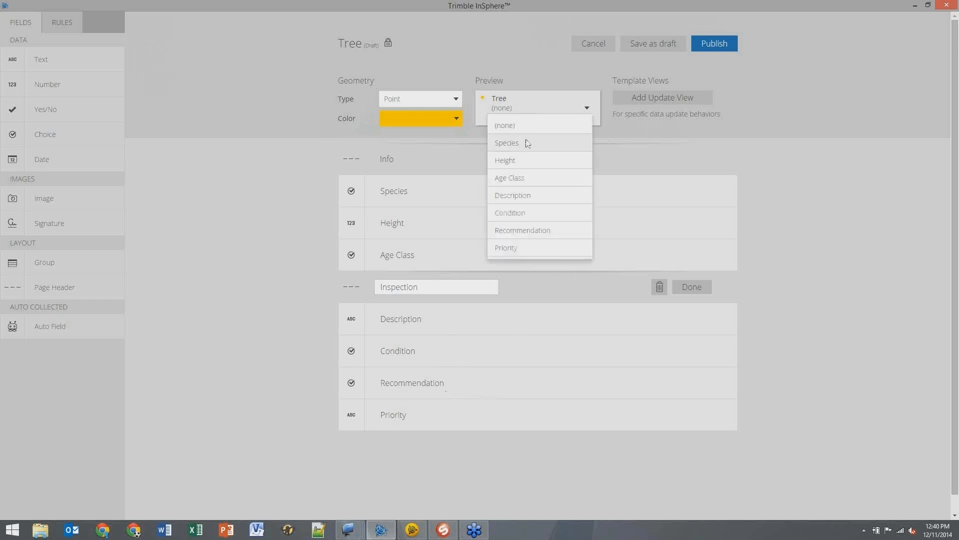
Step: Set Species as the first line of the Tree form's preview
{"action": "left_click", "coordinate": [504, 160]}
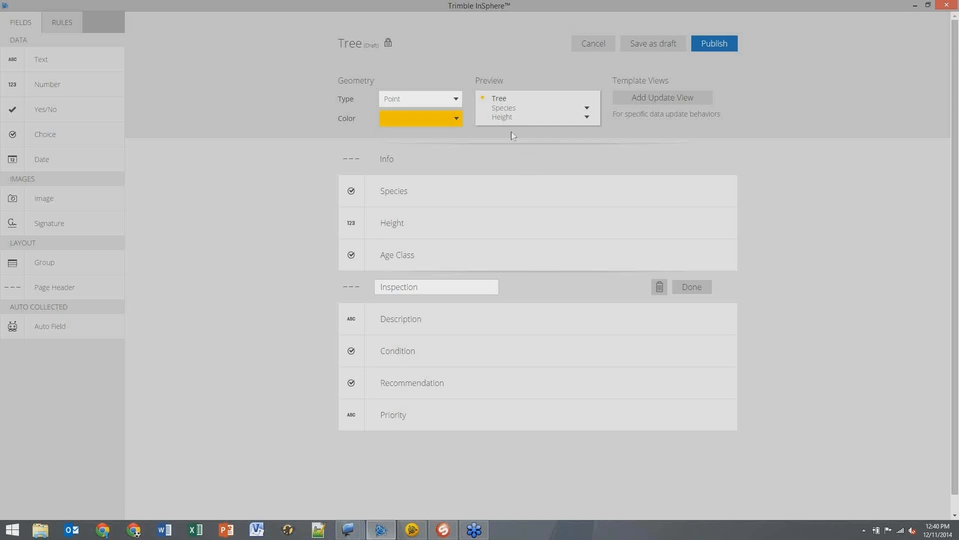
{"action": "mouse_move", "coordinate": [573, 147]}
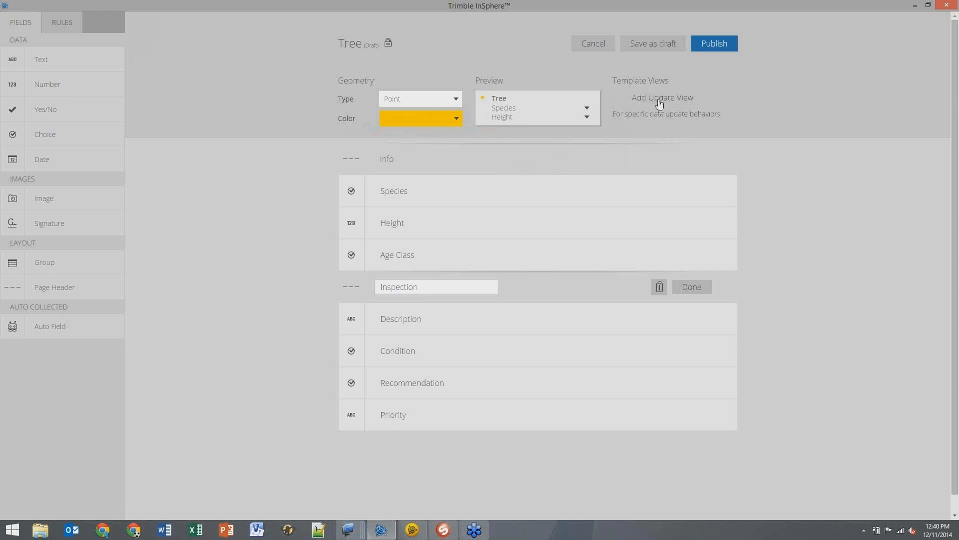
Step: Add an update view with Species locked as read-only for data updates
{"action": "left_click", "coordinate": [662, 96]}
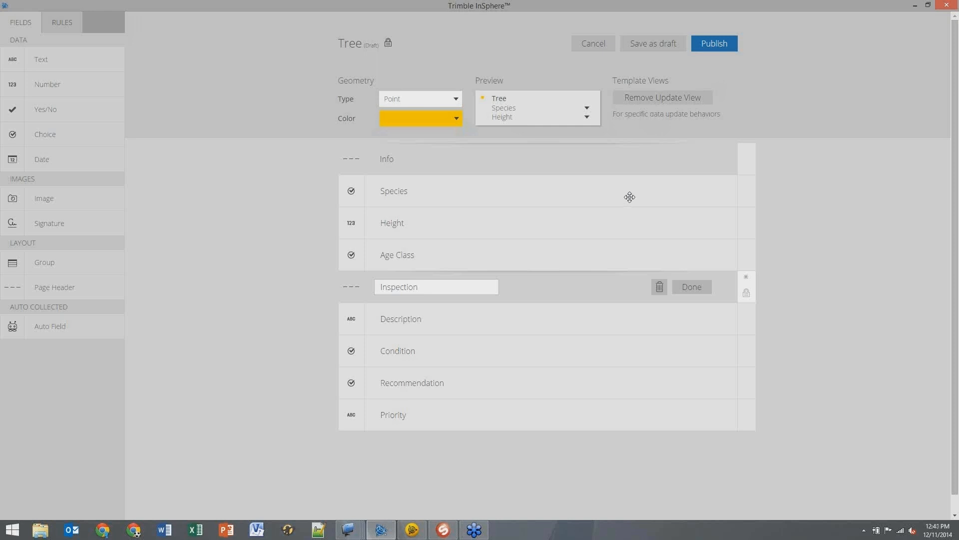
{"action": "left_click", "coordinate": [394, 190]}
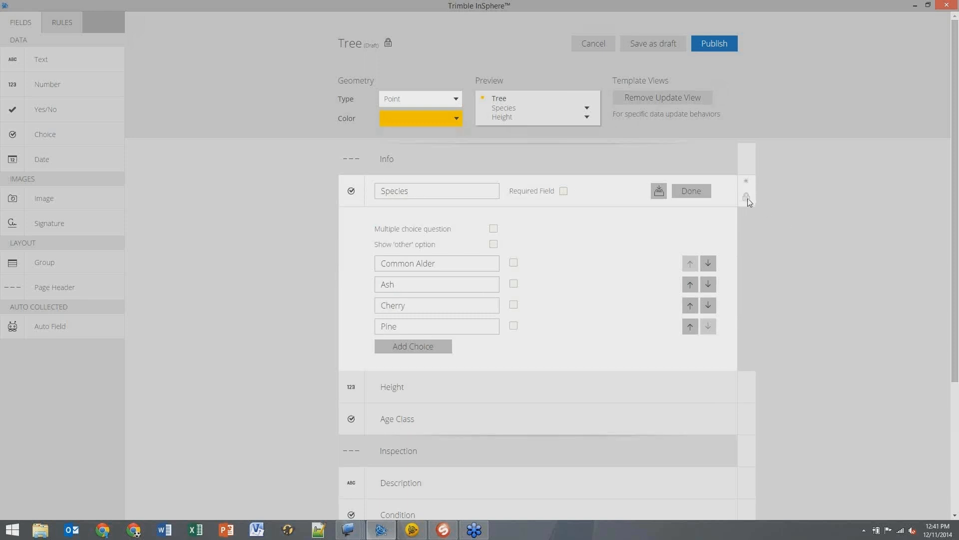
{"action": "mouse_move", "coordinate": [777, 200]}
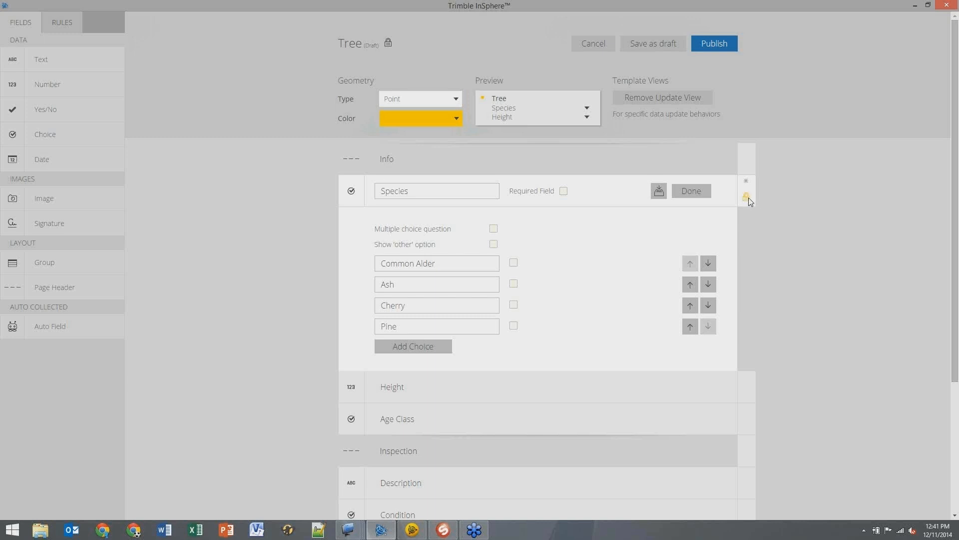
{"action": "mouse_move", "coordinate": [747, 197]}
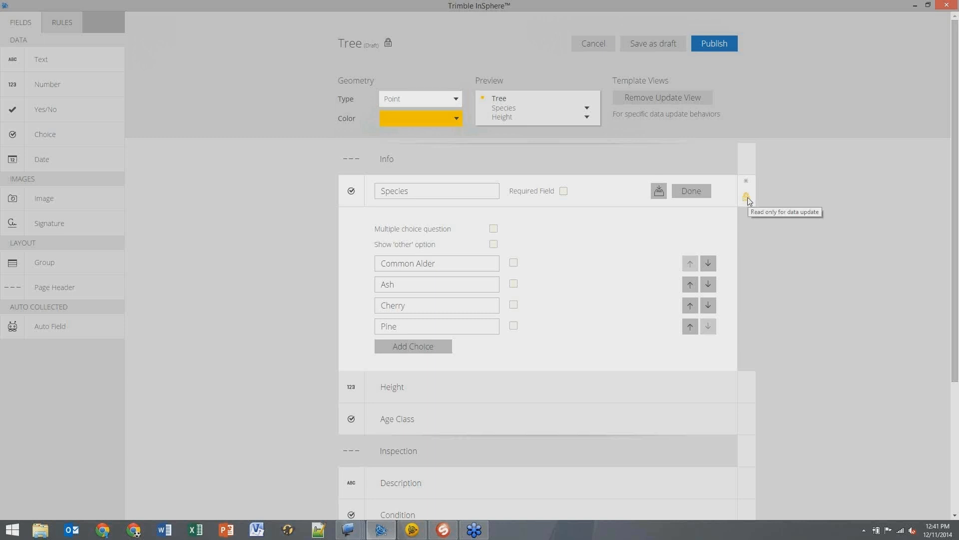
{"action": "mouse_move", "coordinate": [777, 194]}
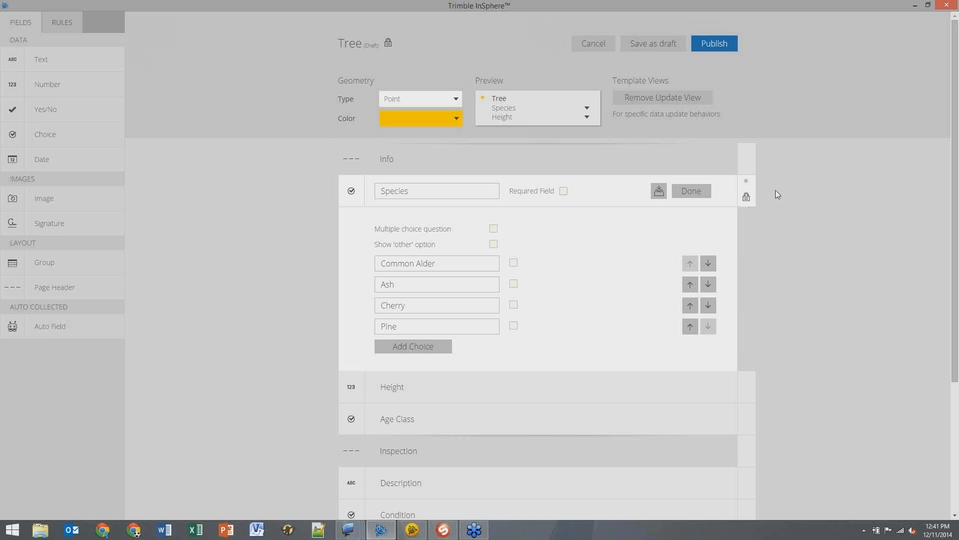
{"action": "left_click", "coordinate": [691, 190]}
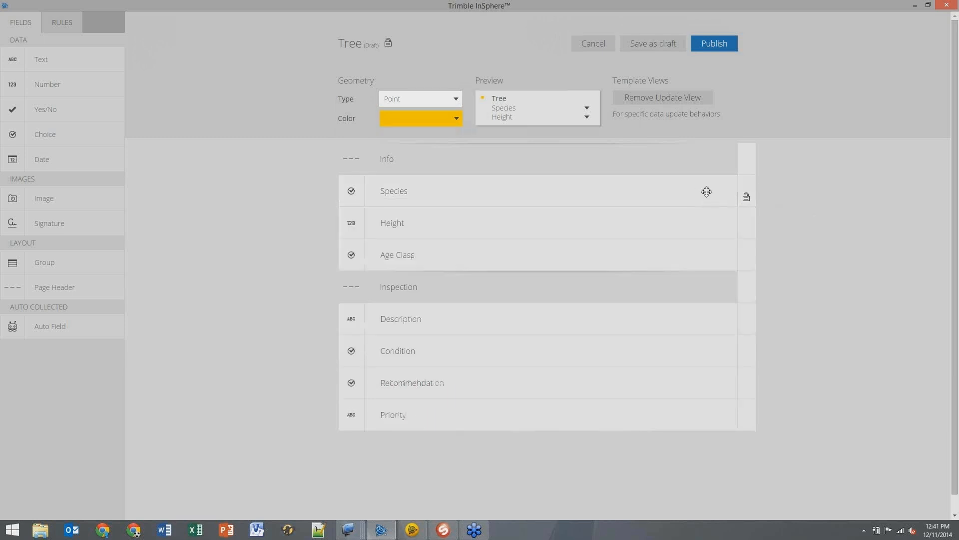
{"action": "mouse_move", "coordinate": [744, 195]}
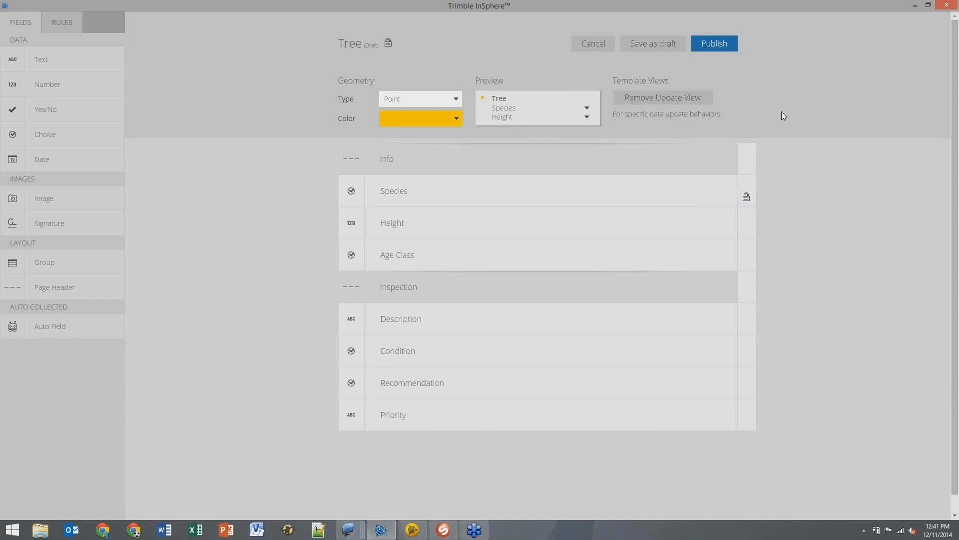
{"action": "mouse_move", "coordinate": [696, 202]}
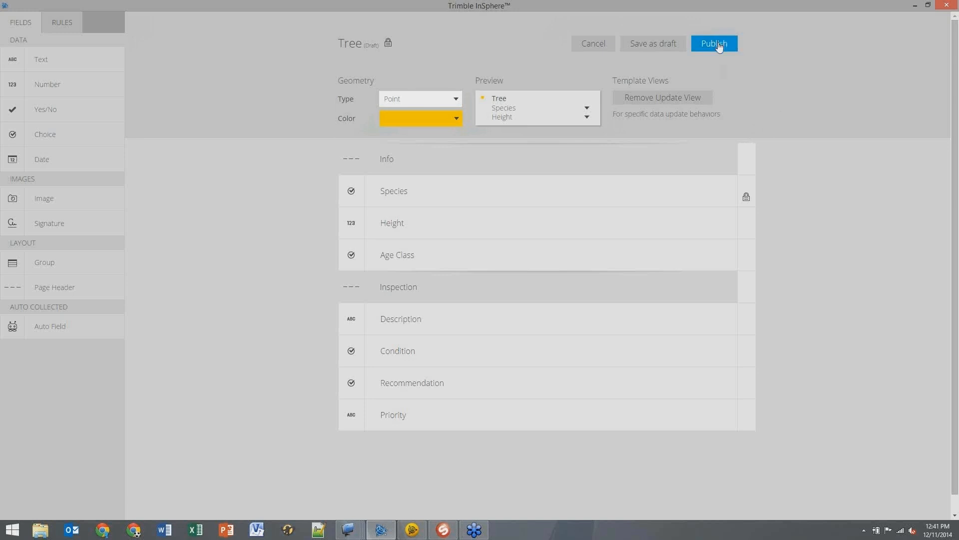
Step: Publish the Tree form template
{"action": "left_click", "coordinate": [713, 43]}
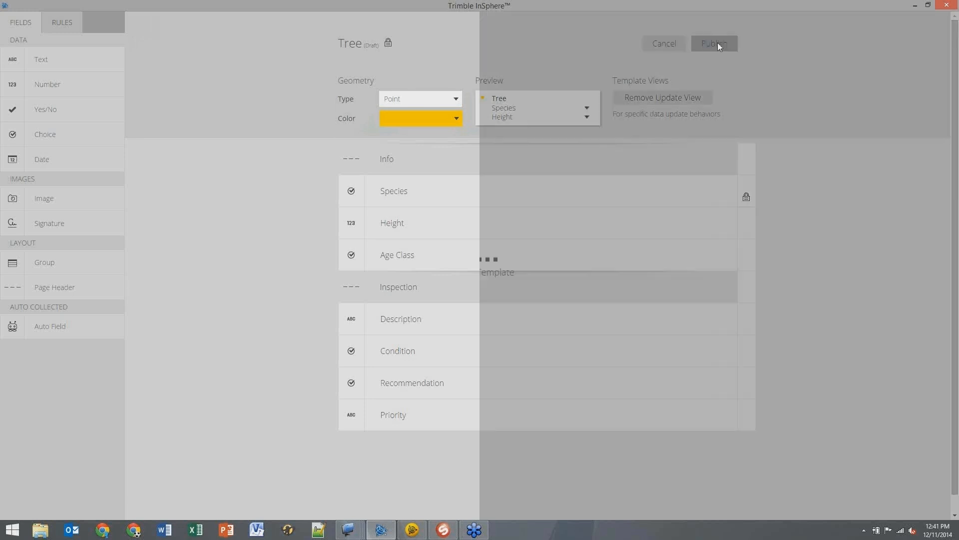
{"action": "left_click", "coordinate": [714, 43]}
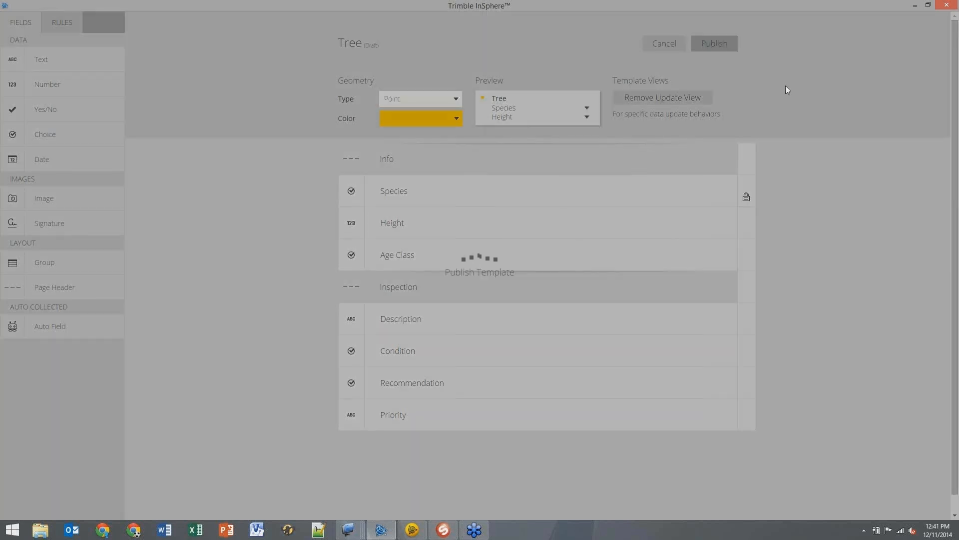
{"action": "left_click", "coordinate": [714, 43]}
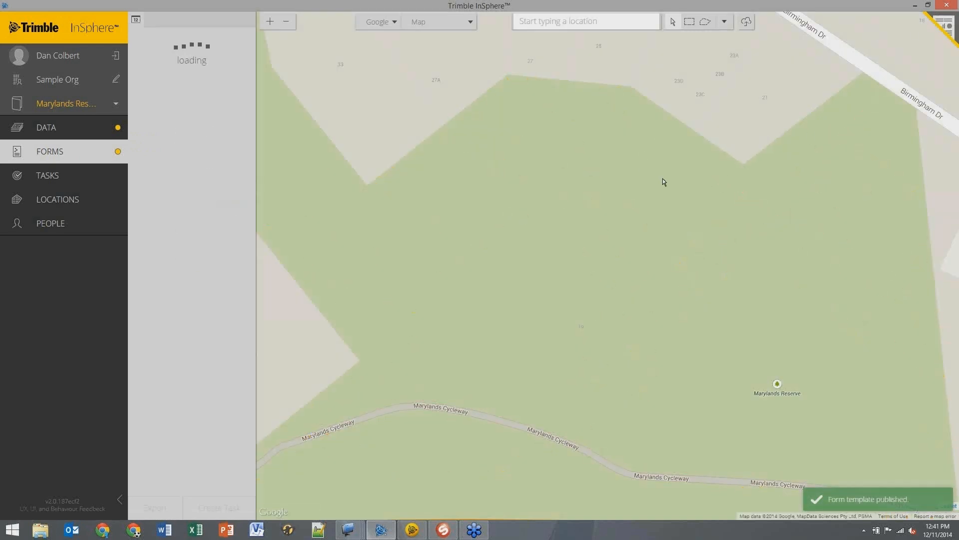
Step: Switch the Marylands Reserve base map from Map to Satellite imagery
{"action": "left_click", "coordinate": [438, 20]}
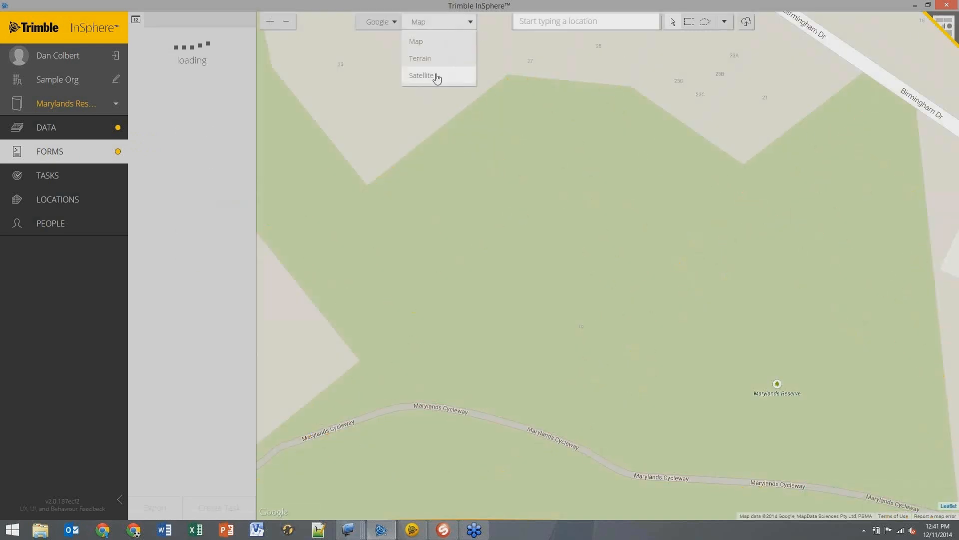
{"action": "left_click", "coordinate": [421, 75]}
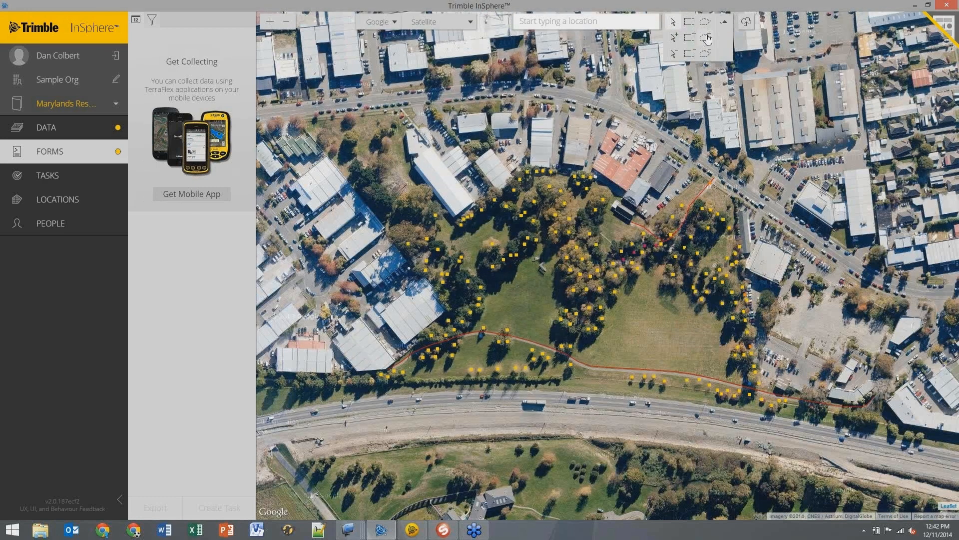
{"action": "mouse_move", "coordinate": [689, 38]}
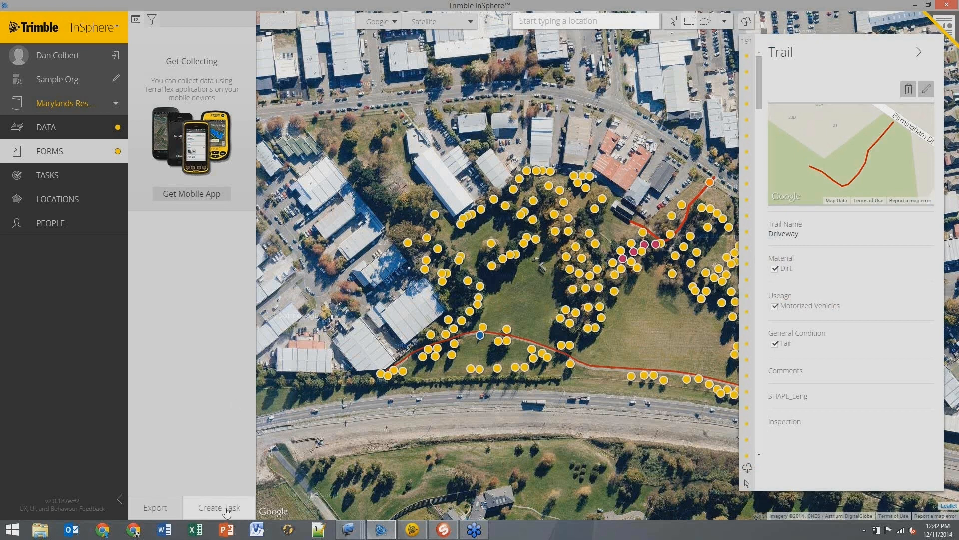
{"action": "mouse_move", "coordinate": [236, 506]}
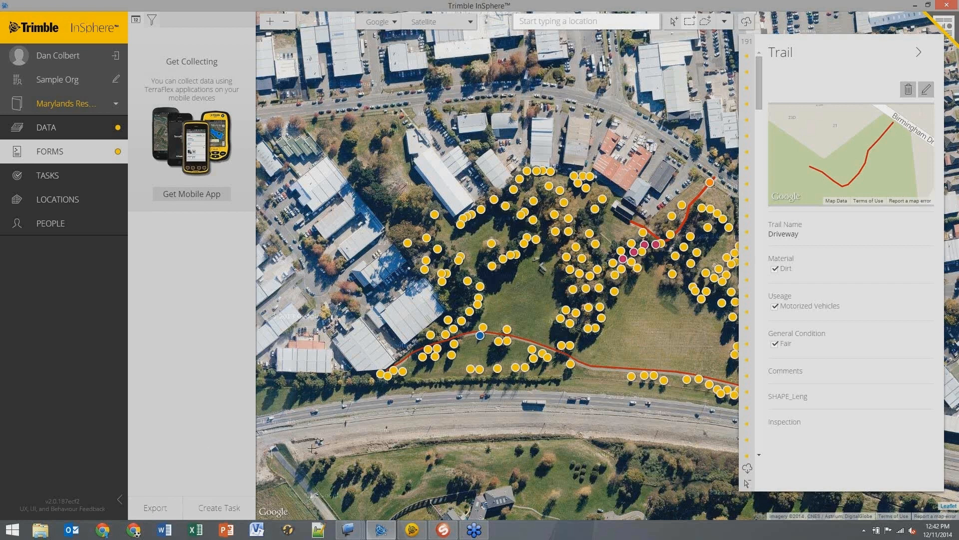
Step: Start a new task for the selected features and name it Marylands Park
{"action": "left_click", "coordinate": [218, 508]}
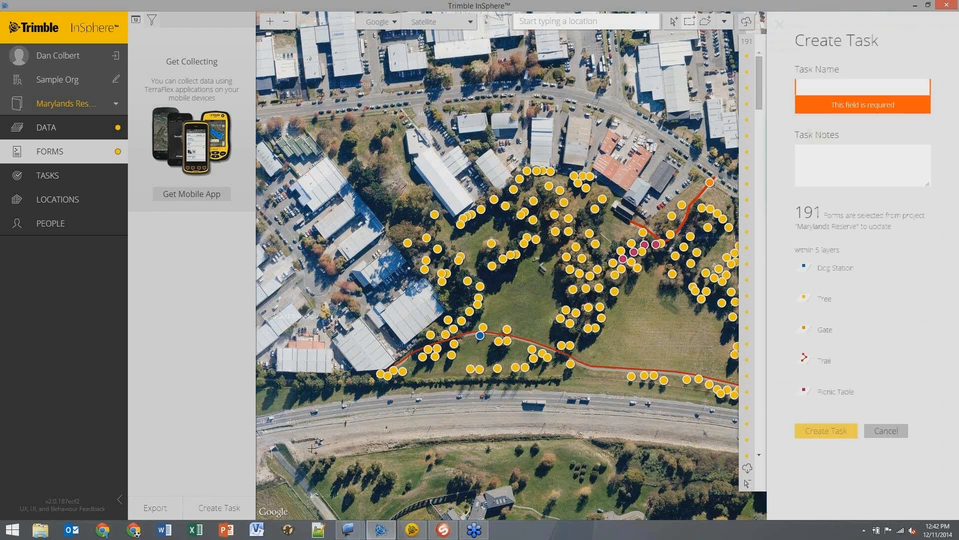
{"action": "left_click", "coordinate": [863, 87]}
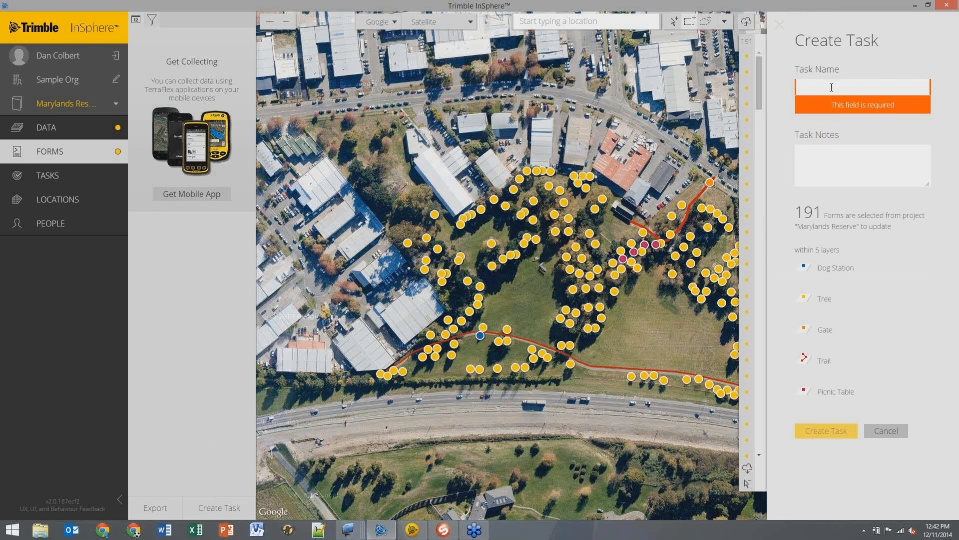
{"action": "type", "text": "Marylands Park"}
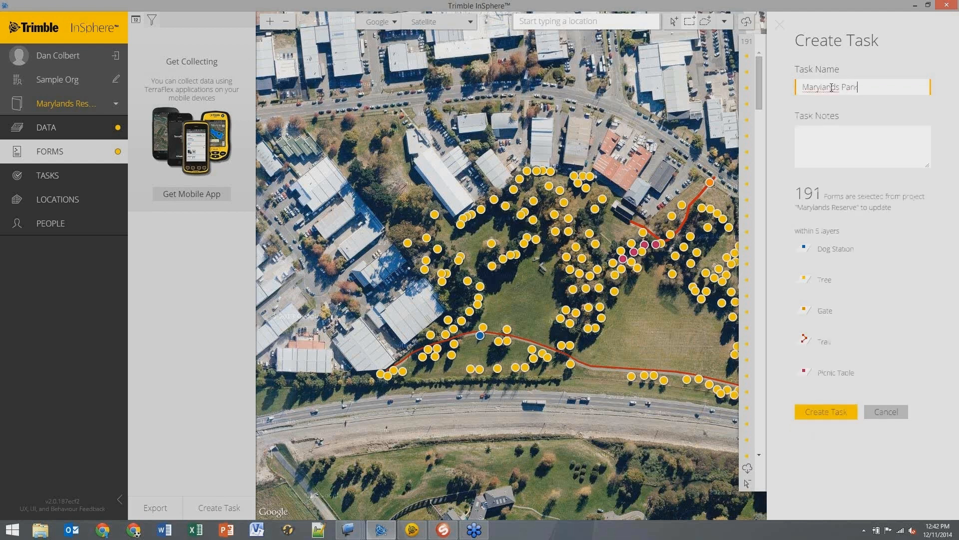
Step: Note 'Gate code is 1234', create the Marylands Park task and view it under Tasks
{"action": "left_click", "coordinate": [863, 146]}
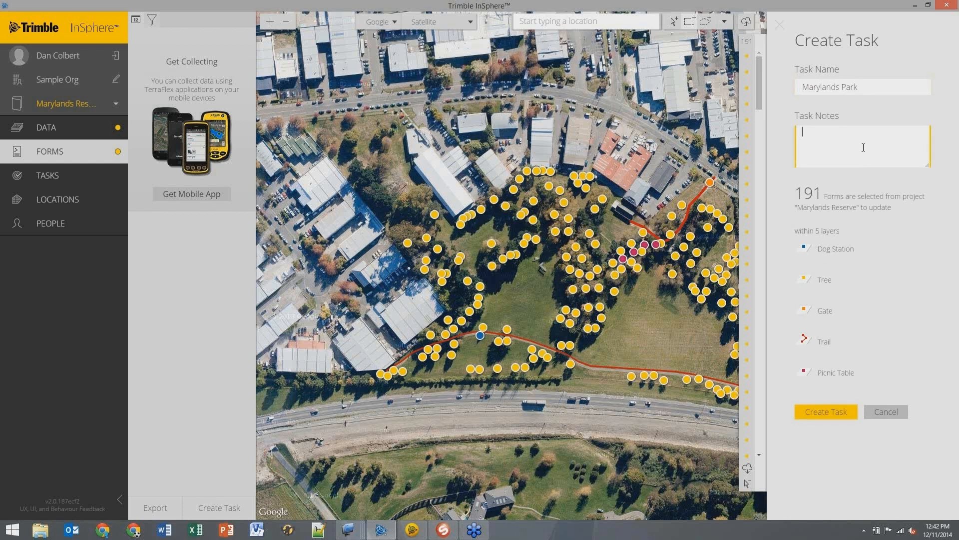
{"action": "type", "text": "Gate"}
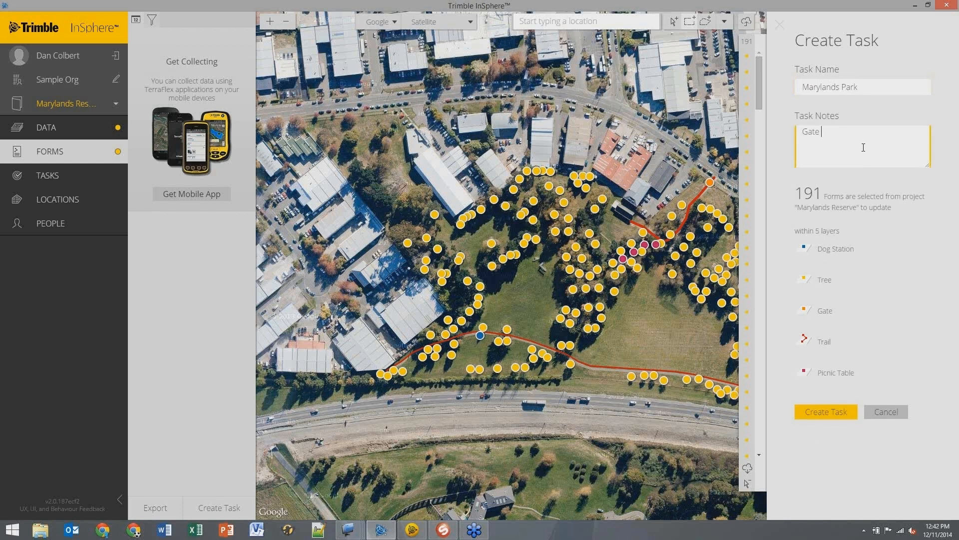
{"action": "type", "text": "code is 1234566"}
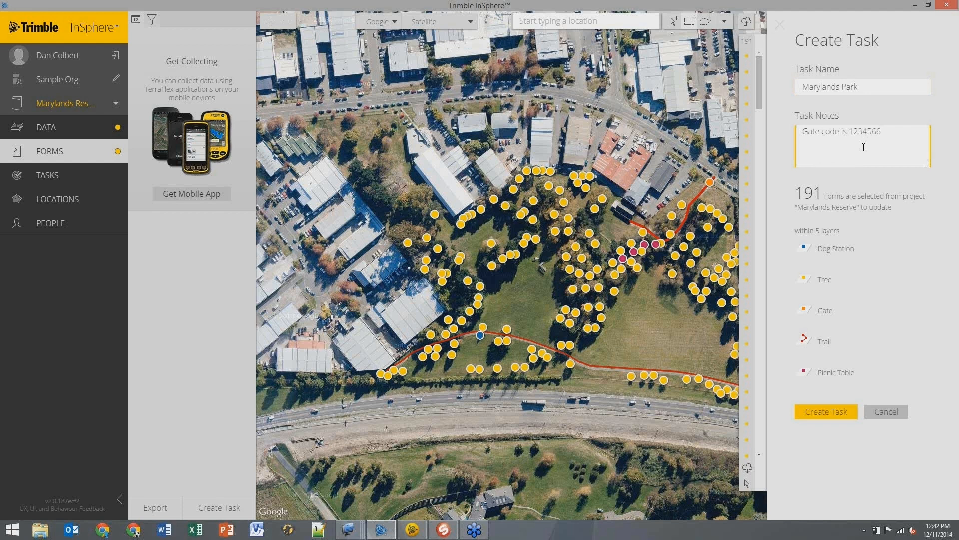
{"action": "left_click", "coordinate": [879, 132]}
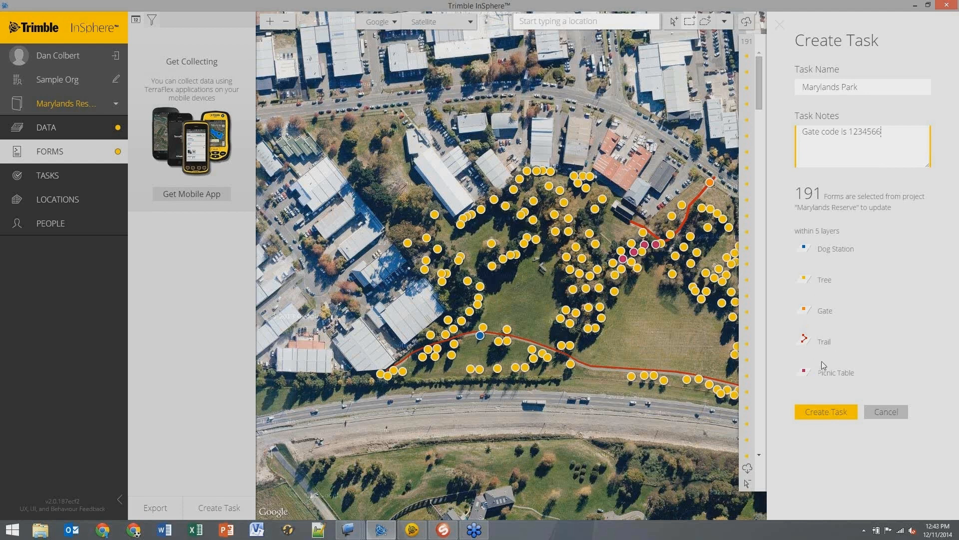
{"action": "left_click", "coordinate": [825, 410]}
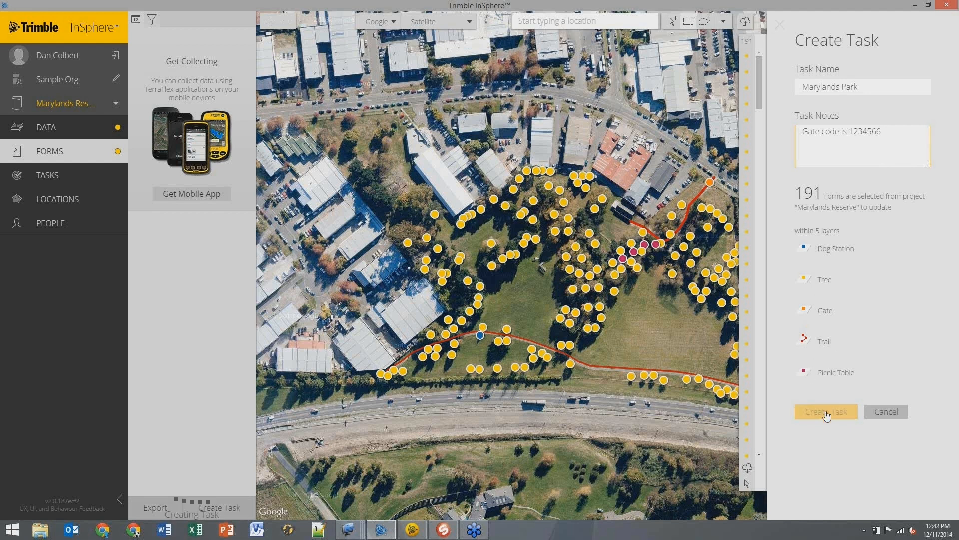
{"action": "left_click", "coordinate": [826, 411]}
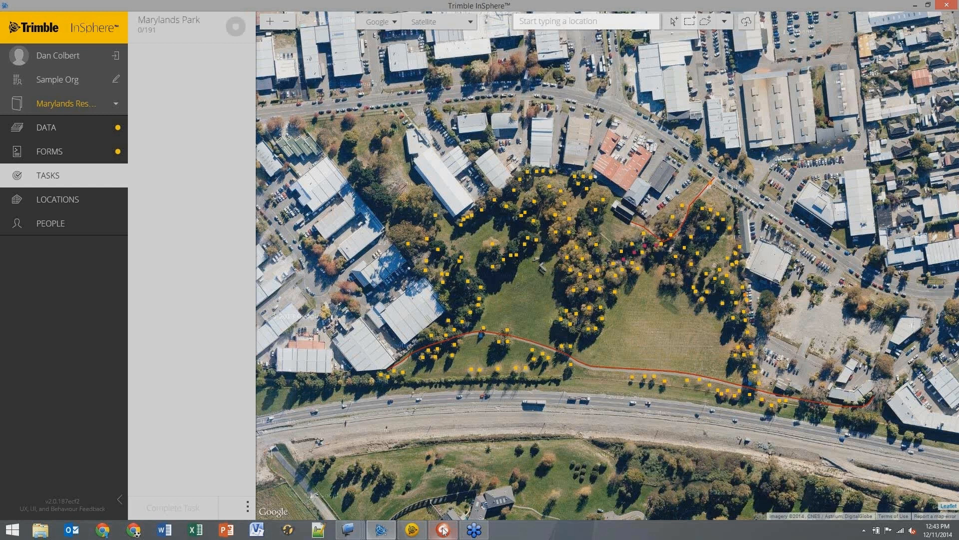
Step: Bring up the phone view, acknowledge Project Updated and open the Marylands Park task
{"action": "left_click", "coordinate": [443, 529]}
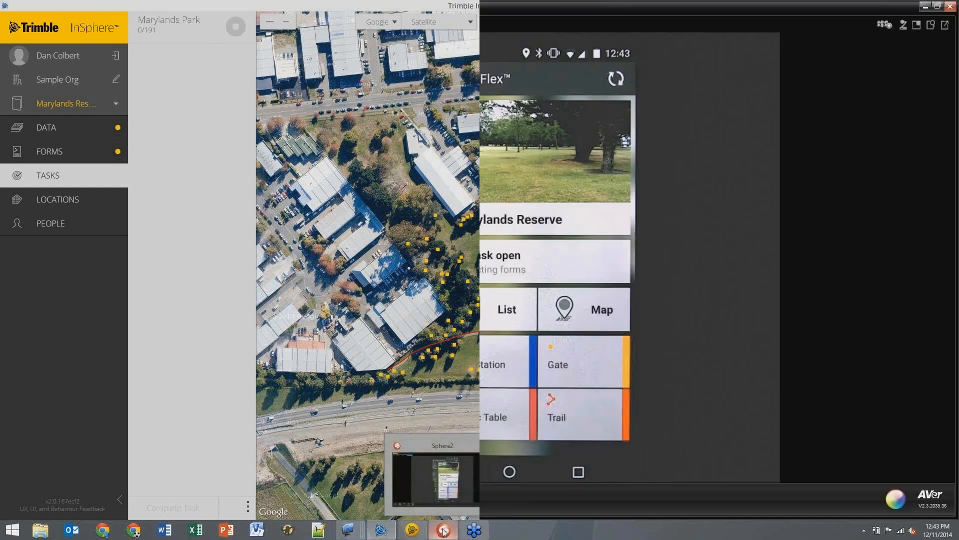
{"action": "left_click", "coordinate": [441, 530]}
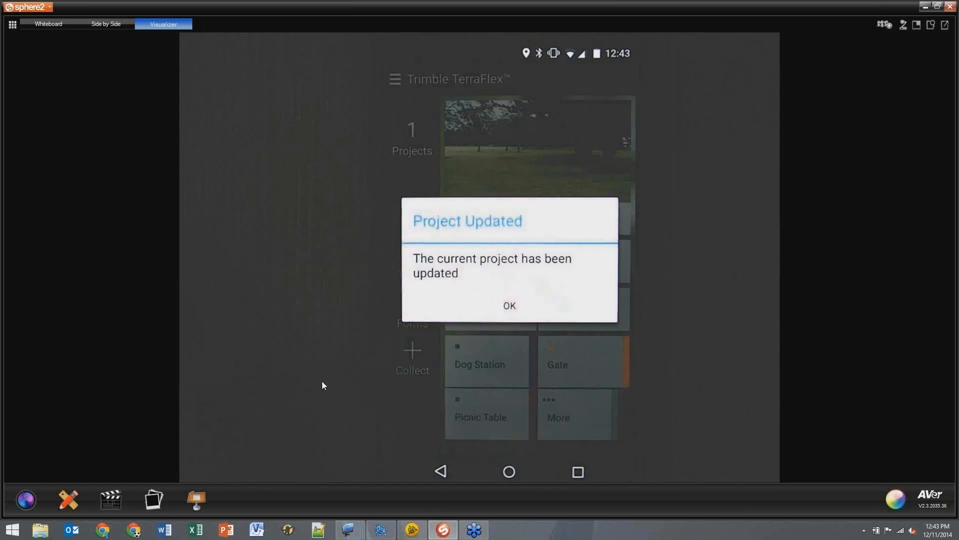
{"action": "left_click", "coordinate": [509, 306]}
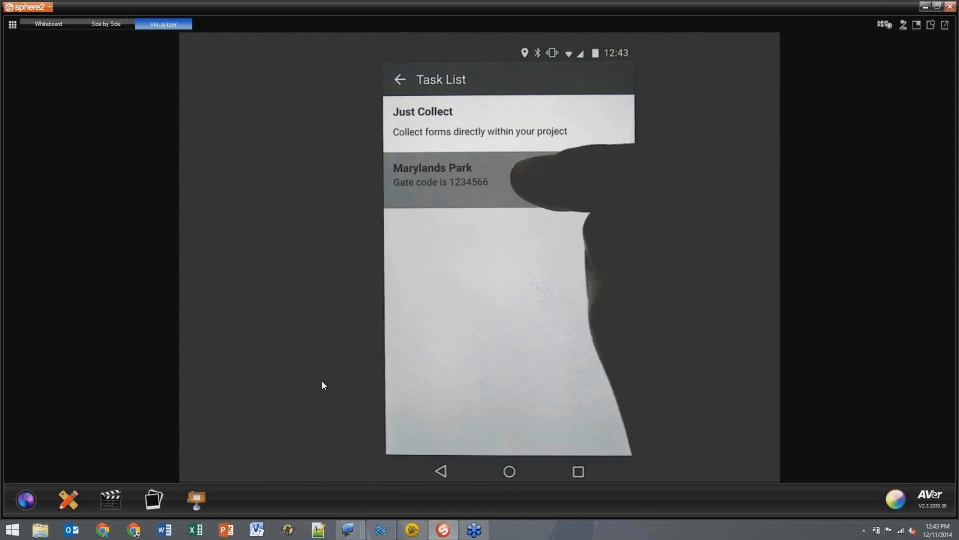
{"action": "left_click", "coordinate": [399, 80]}
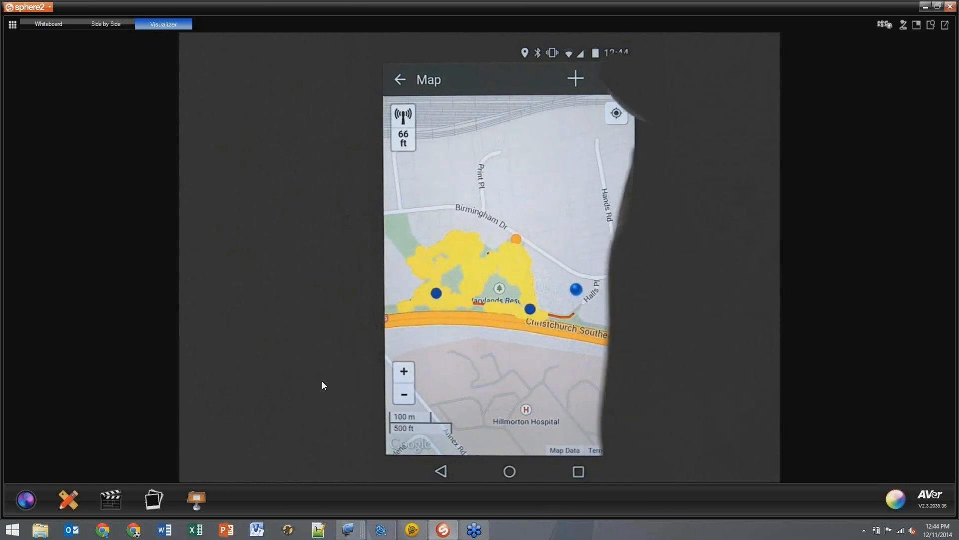
Step: Switch the phone map to satellite imagery and pick a Common Alder tree to inspect
{"action": "left_click", "coordinate": [614, 78]}
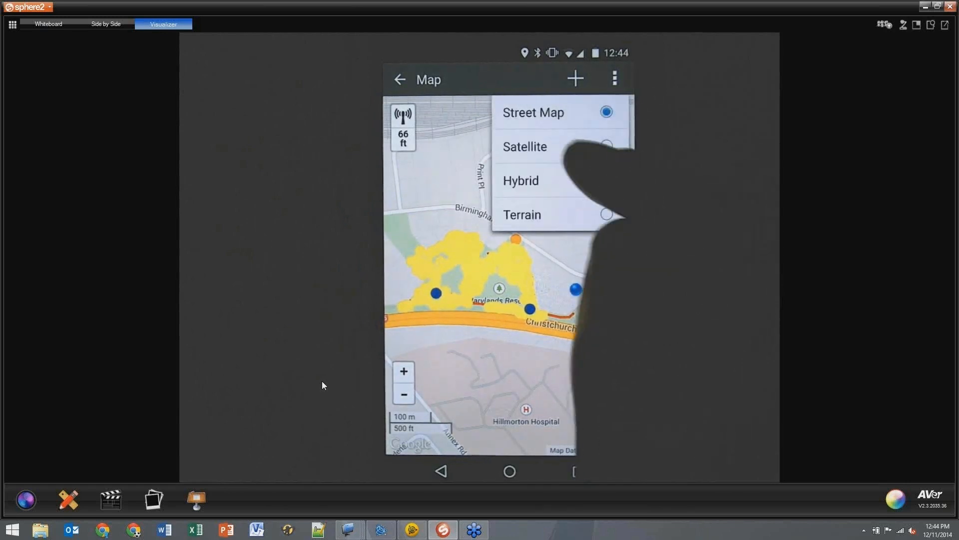
{"action": "left_click", "coordinate": [525, 147]}
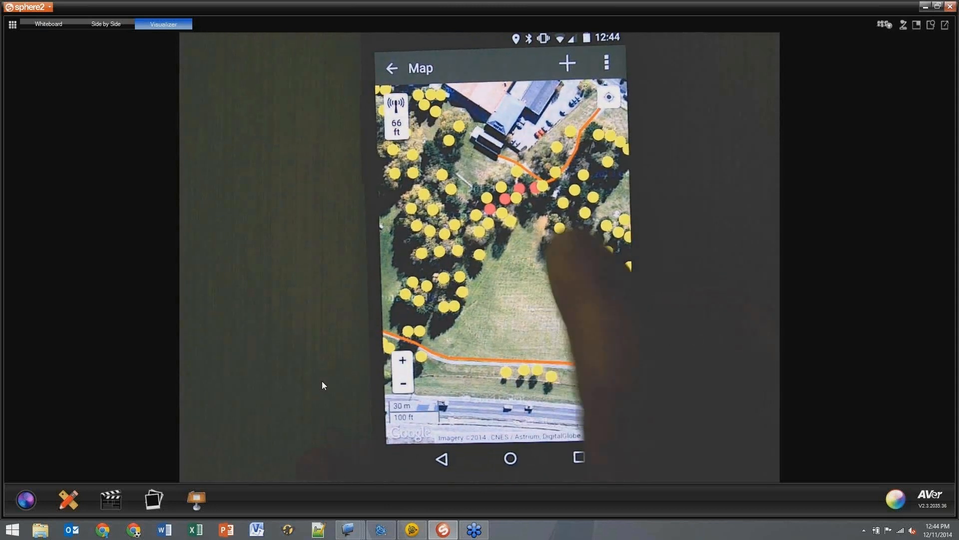
{"action": "left_click", "coordinate": [558, 230]}
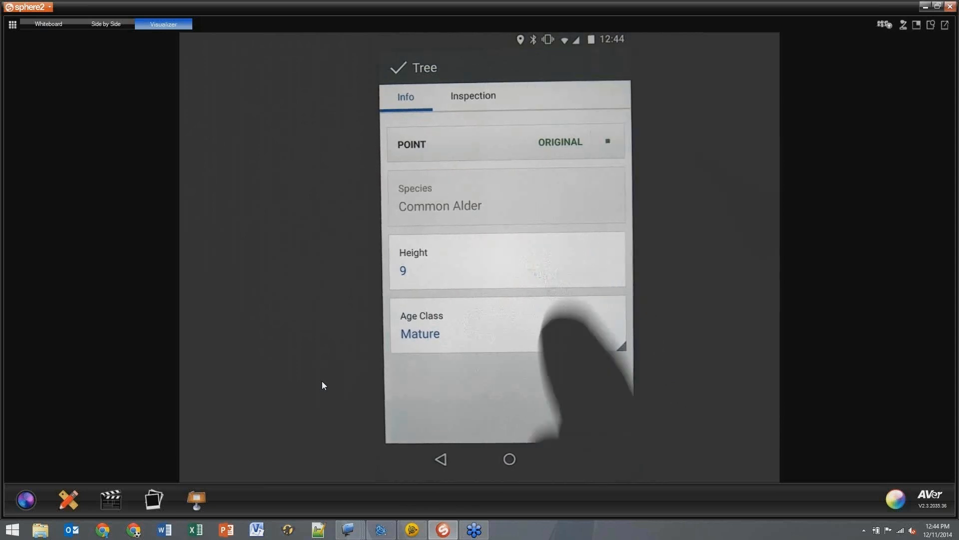
Step: On the Inspection tab set Condition to Good and change Recommendation from Trim to Monitor
{"action": "left_click", "coordinate": [472, 96]}
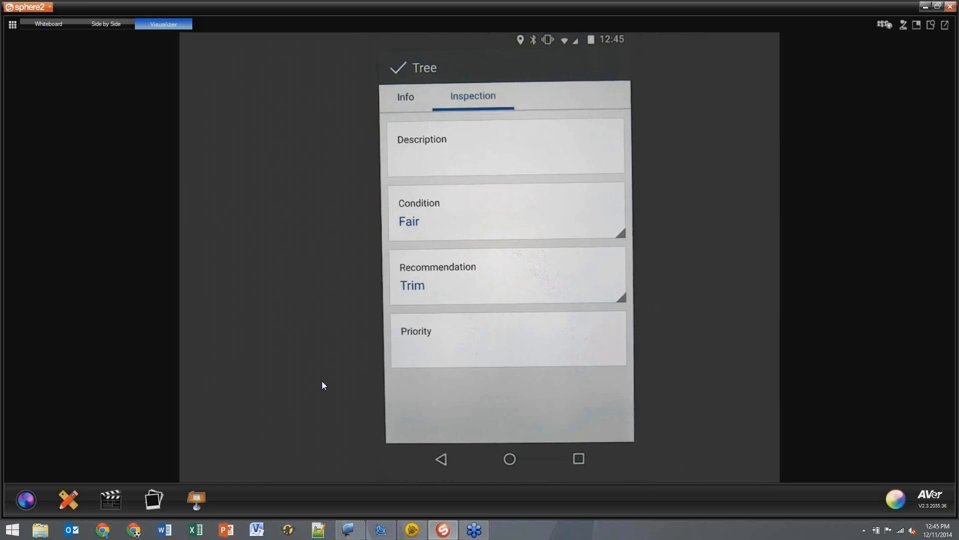
{"action": "left_click", "coordinate": [508, 211]}
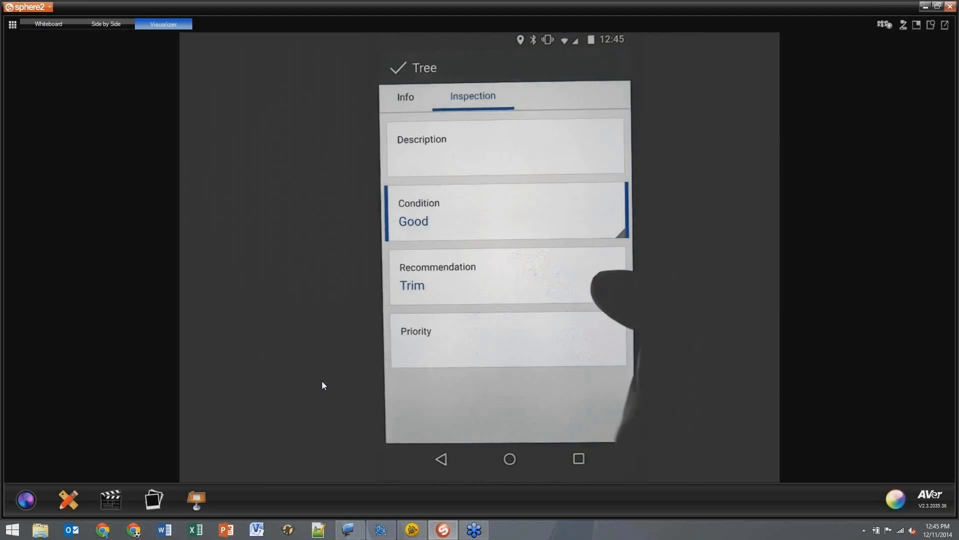
{"action": "left_click", "coordinate": [508, 276]}
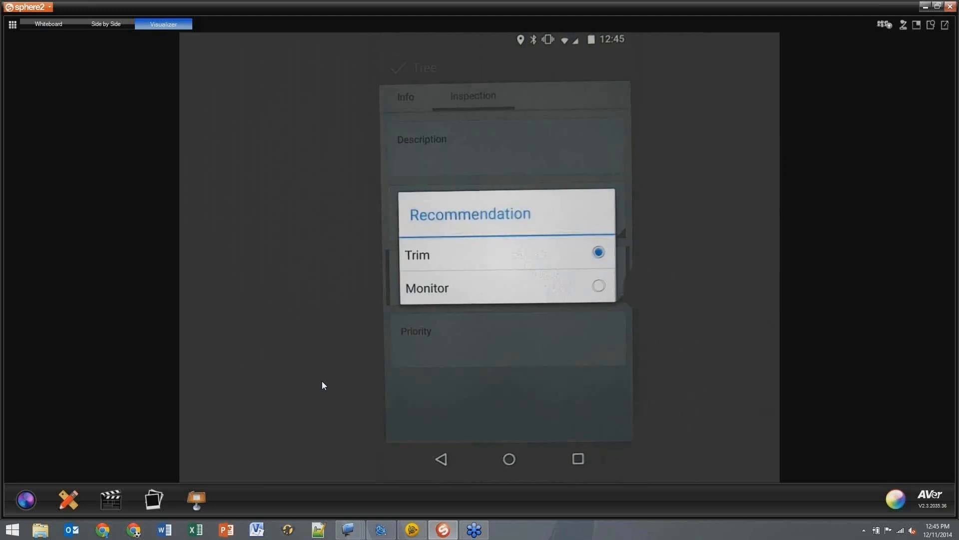
{"action": "left_click", "coordinate": [427, 288]}
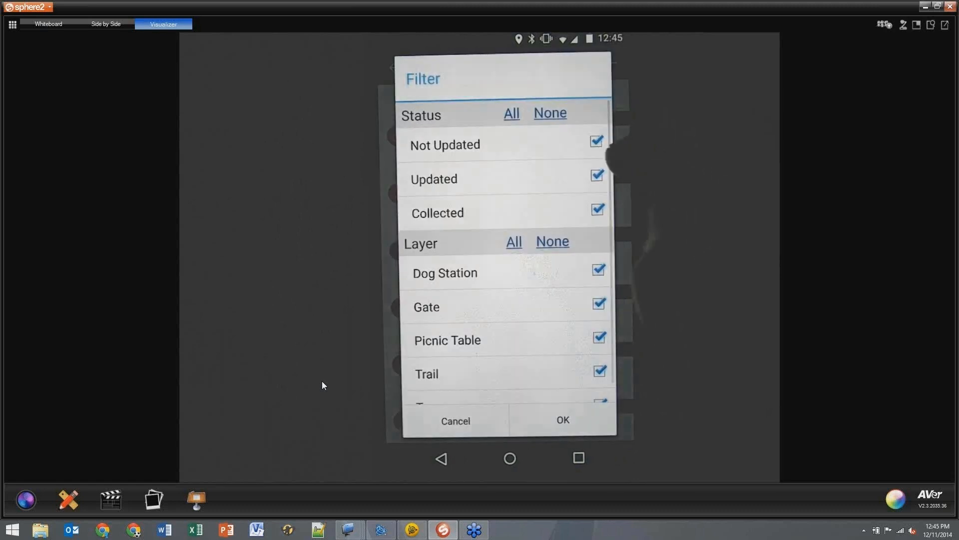
Step: Filter the forms list to the Gate layer only, showing 3 of 191 forms
{"action": "left_click", "coordinate": [599, 371]}
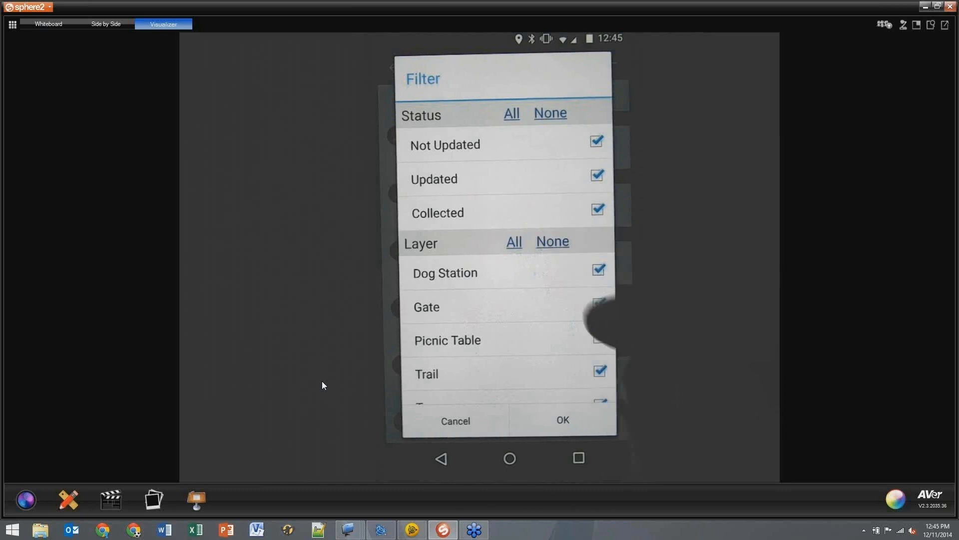
{"action": "left_click", "coordinate": [552, 241]}
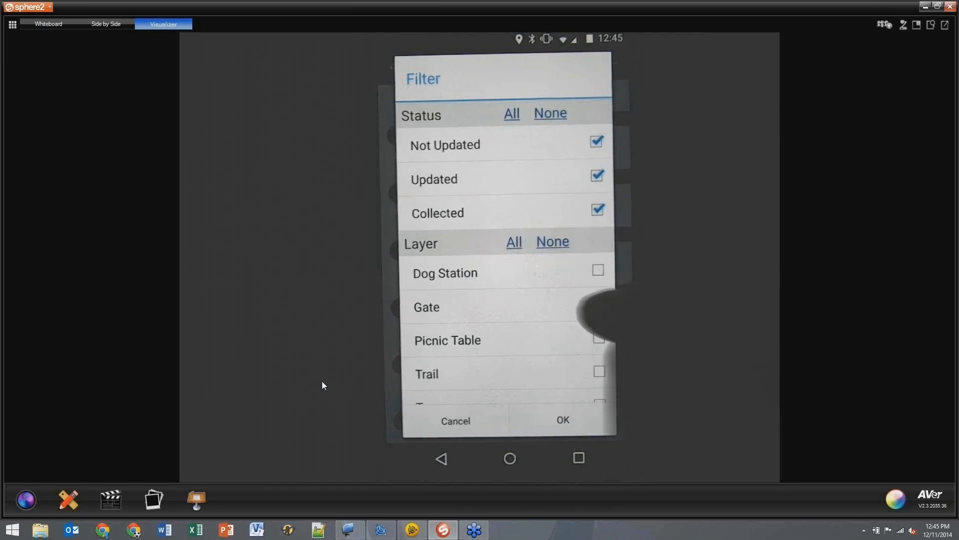
{"action": "left_click", "coordinate": [561, 419]}
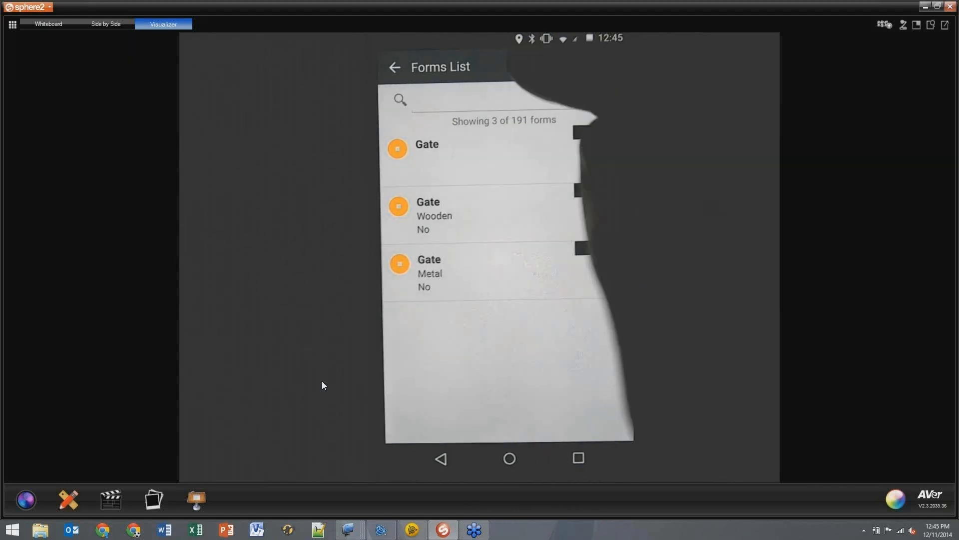
{"action": "left_click", "coordinate": [531, 63]}
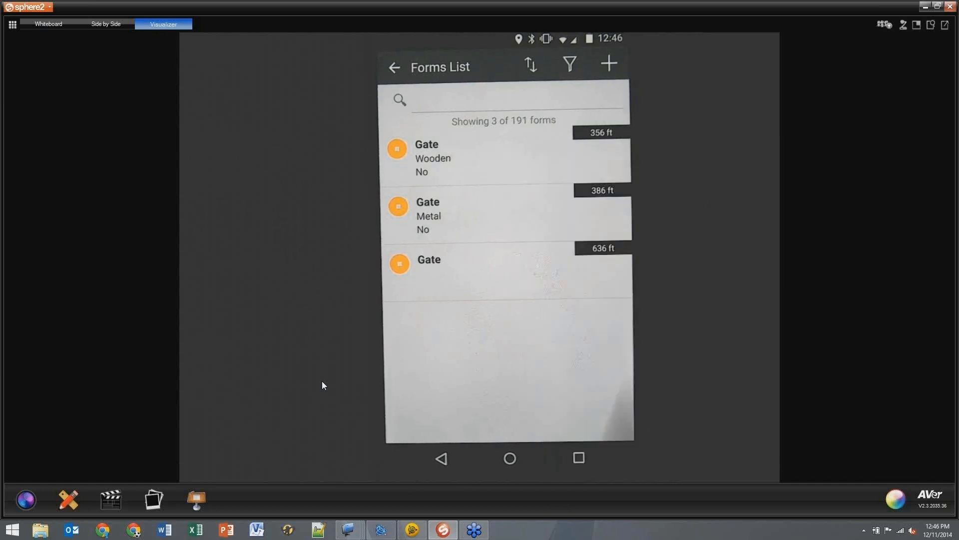
Step: Set the Wooden gate's Inspection to 11 December 2014 and Locked to Yes, then save
{"action": "left_click", "coordinate": [427, 158]}
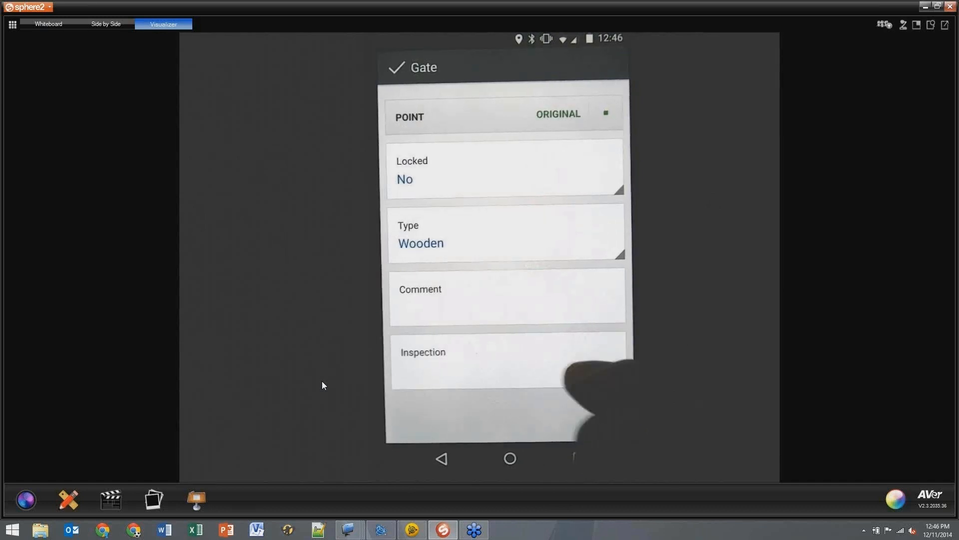
{"action": "left_click", "coordinate": [507, 361]}
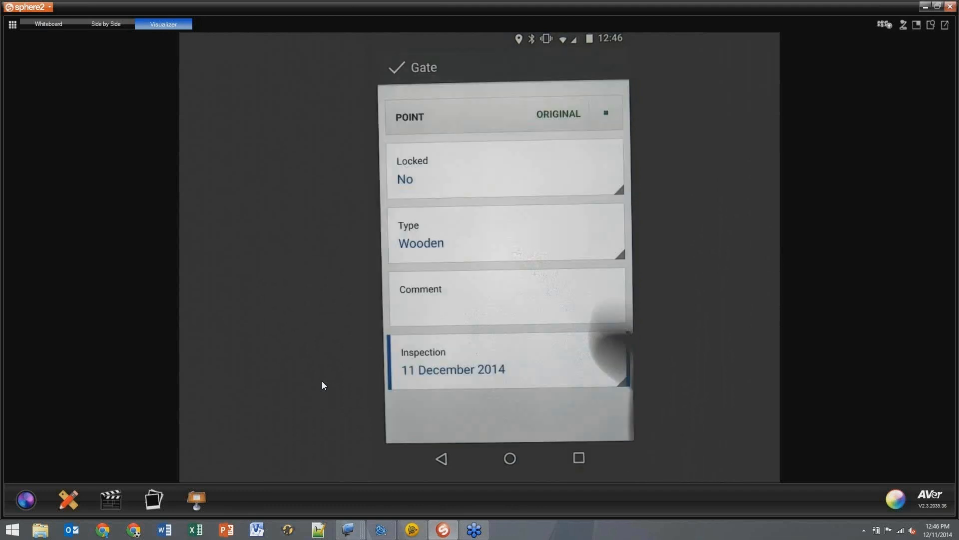
{"action": "left_click", "coordinate": [506, 170]}
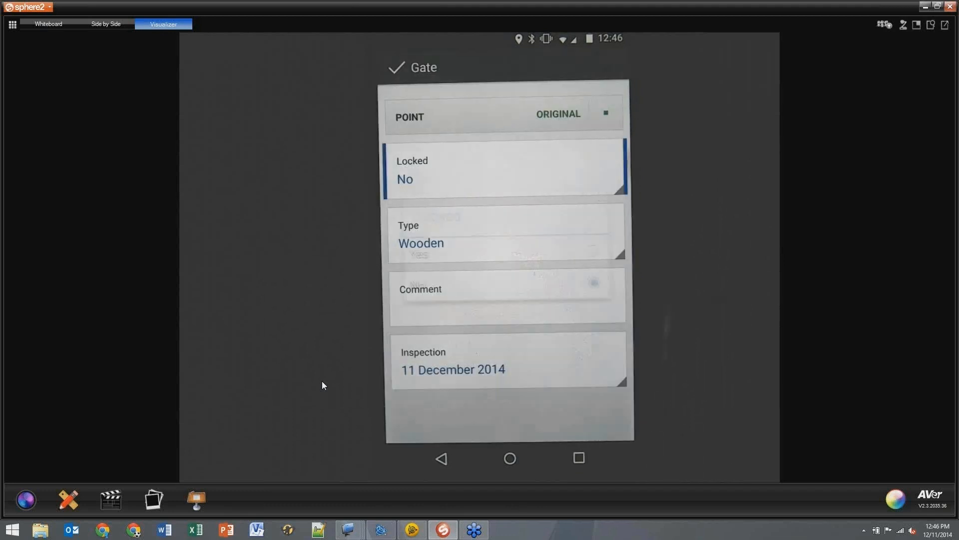
{"action": "left_click", "coordinate": [502, 170]}
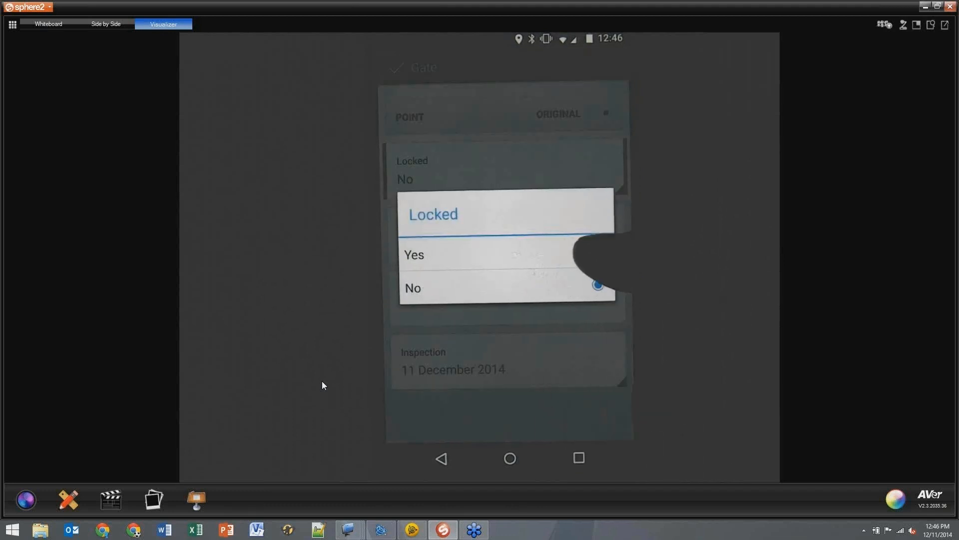
{"action": "left_click", "coordinate": [413, 255]}
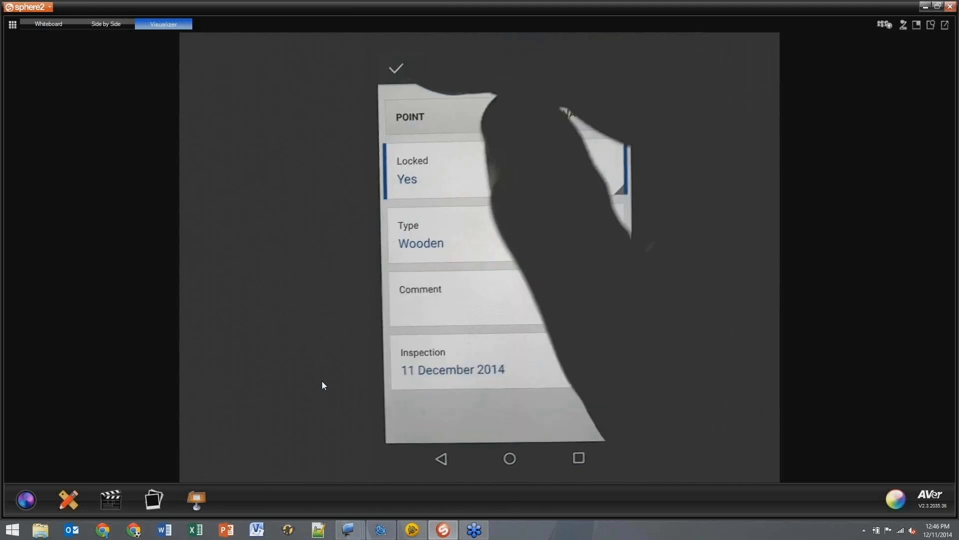
{"action": "left_click", "coordinate": [396, 68]}
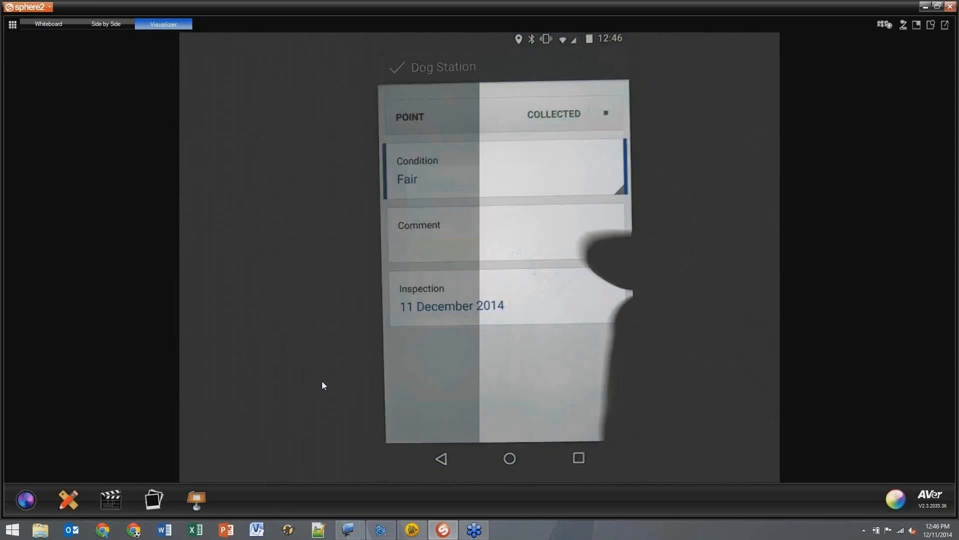
Step: Save the new Dog Station form with condition Fair and inspection 11 December 2014
{"action": "left_click", "coordinate": [502, 234]}
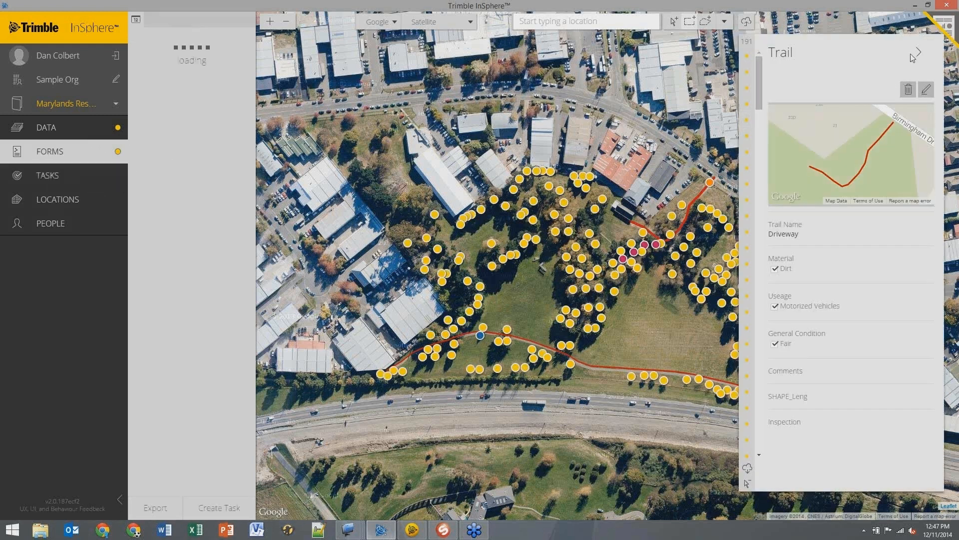
Step: Dismiss the Driveway trail details and show the synced Gate form with Locked Yes
{"action": "left_click", "coordinate": [915, 53]}
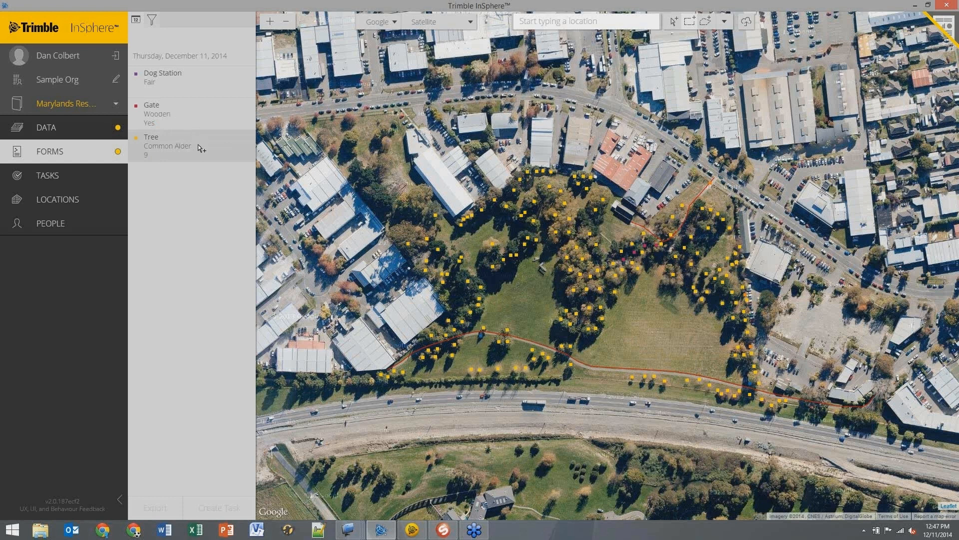
{"action": "mouse_move", "coordinate": [201, 151]}
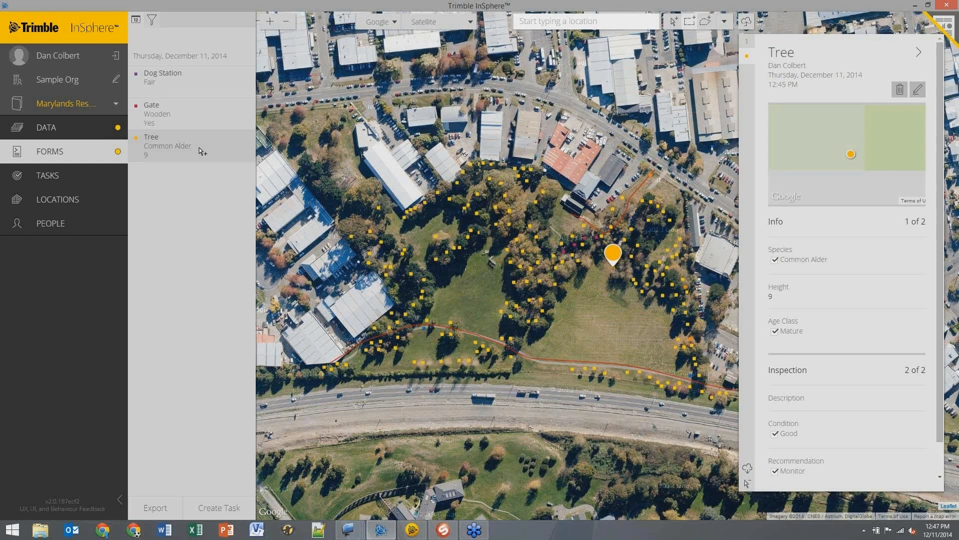
{"action": "scroll", "scroll_direction": "down", "scroll_amount": 3}
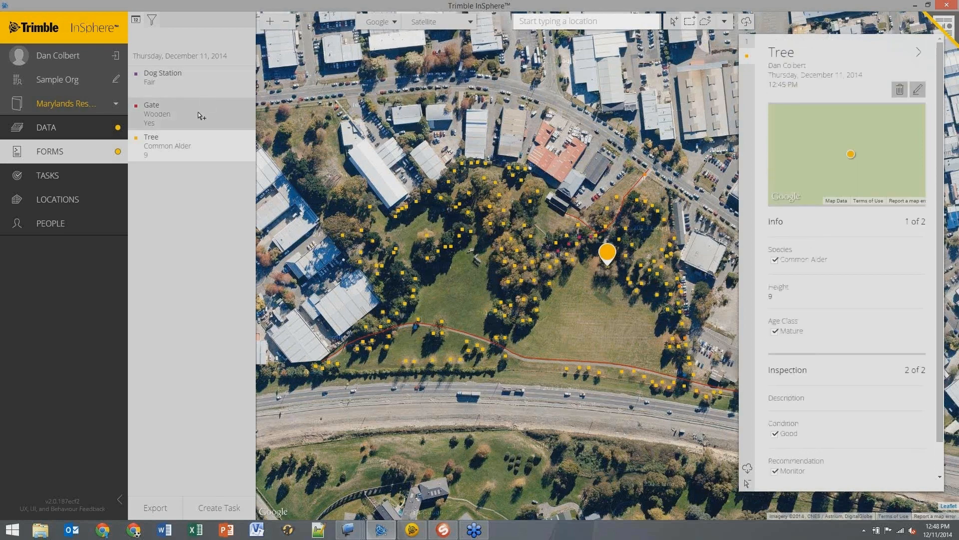
{"action": "left_click", "coordinate": [151, 105]}
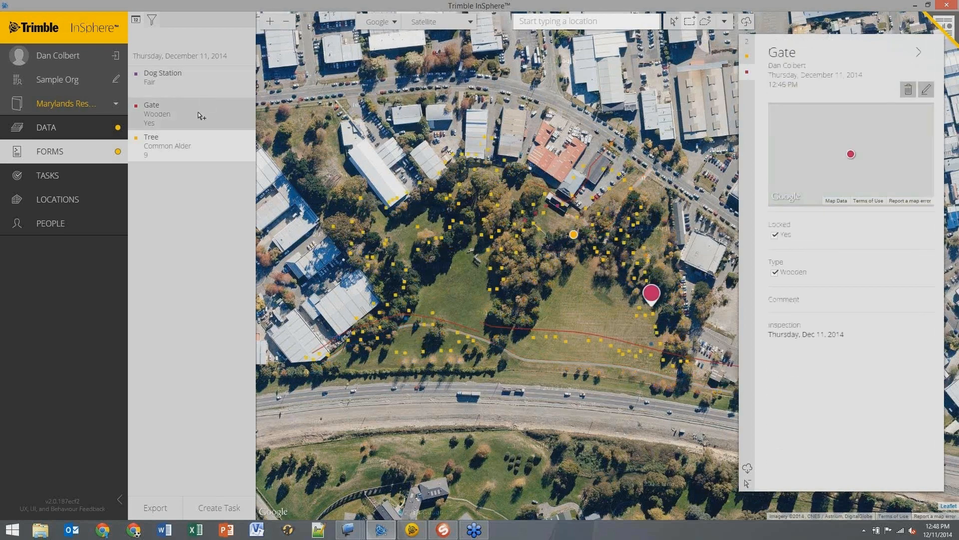